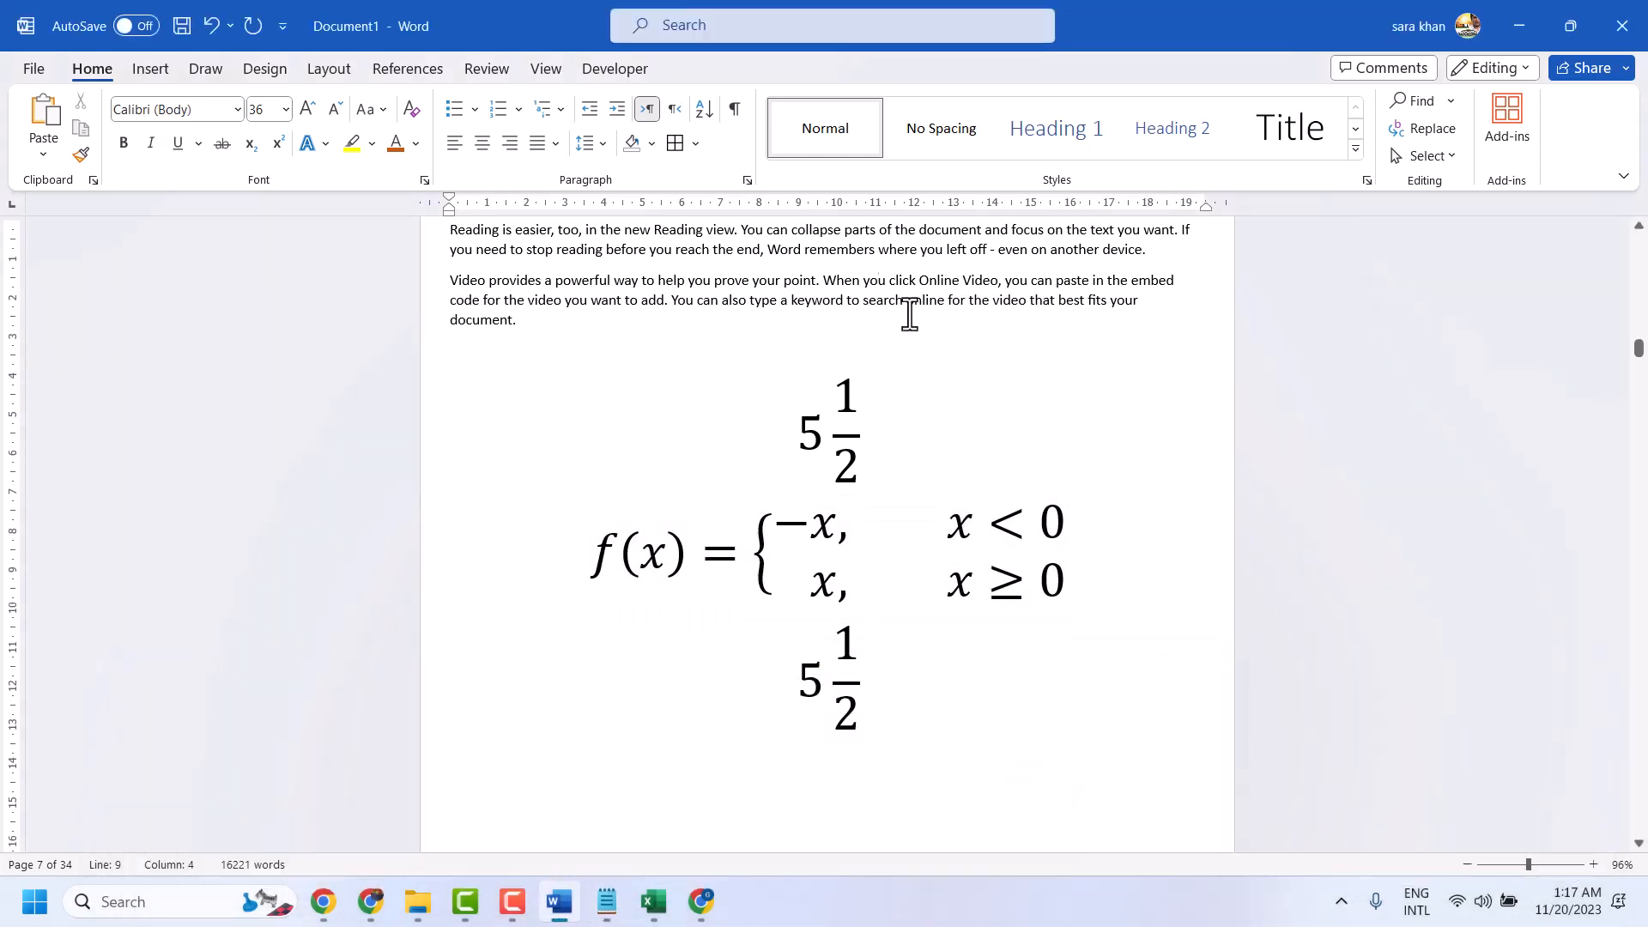
Step: Place the cursor below the first 5½ fraction and scroll down the page
click(1137, 299)
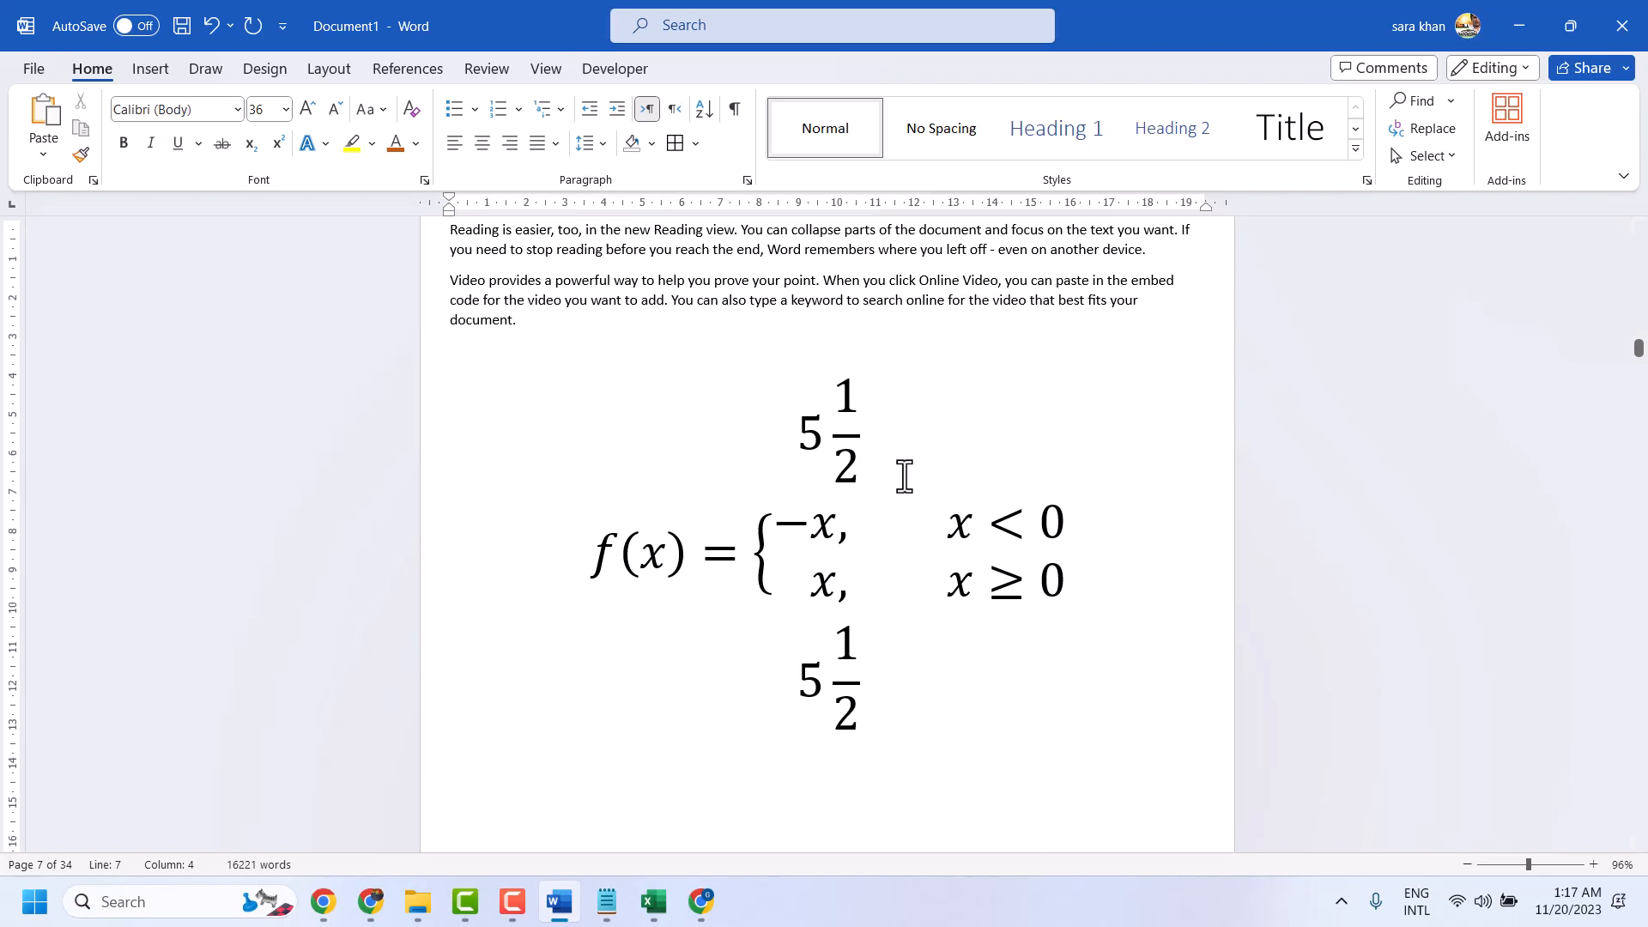
scroll(down, 3)
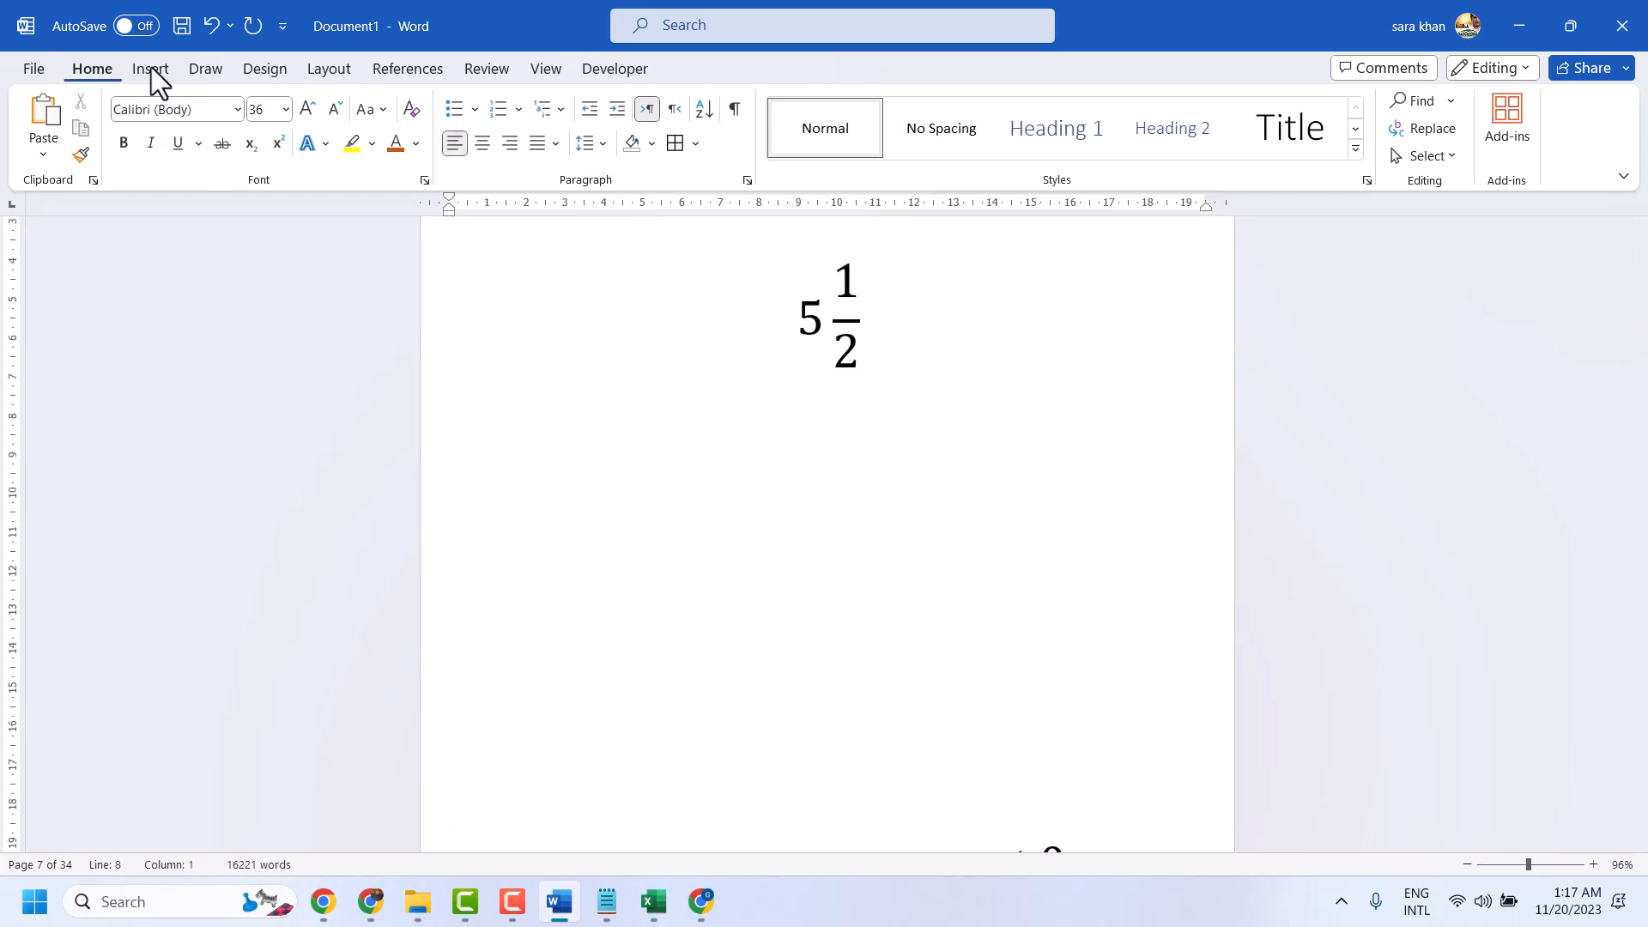
Step: Insert a blank equation and browse the Fraction, Script and Radical galleries
click(150, 69)
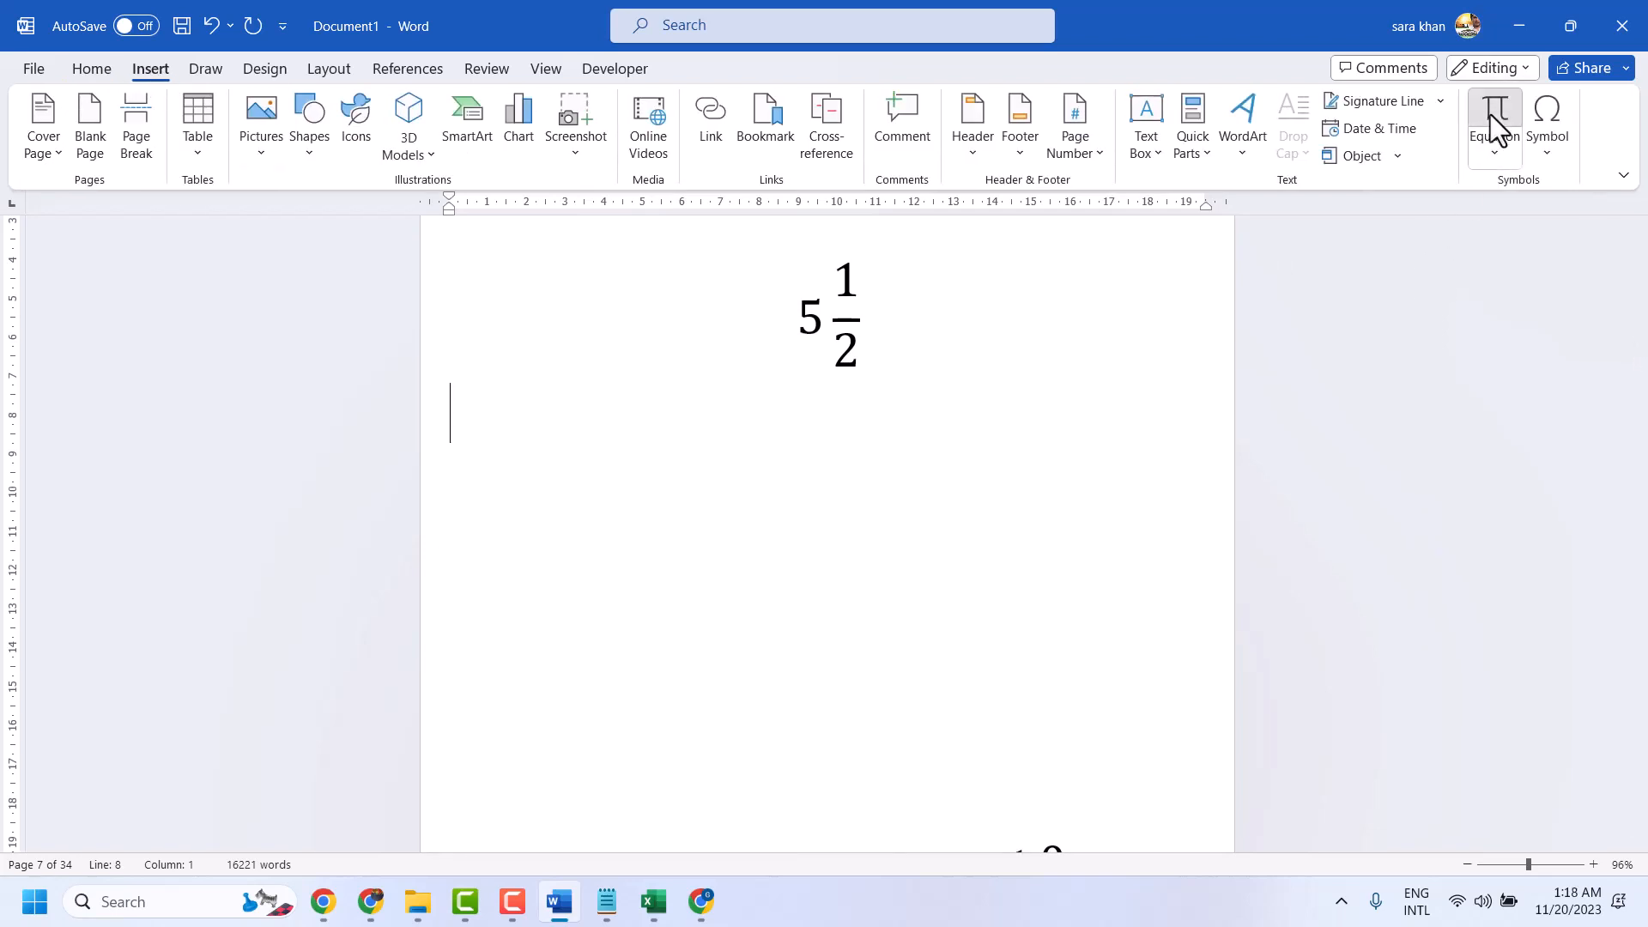
click(1494, 124)
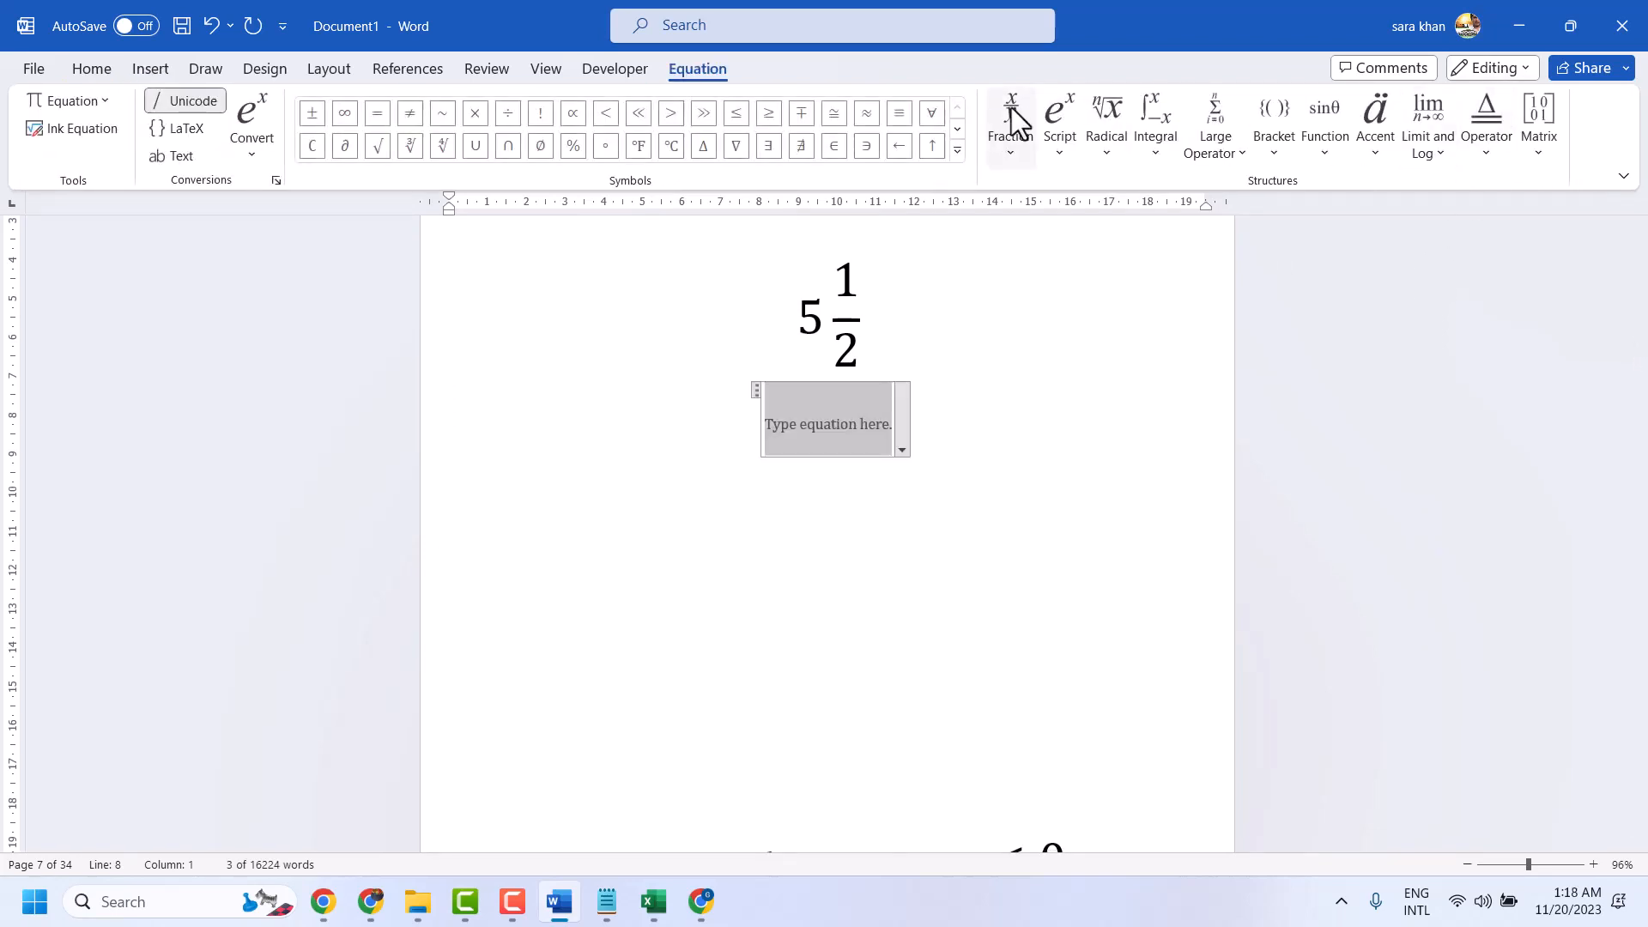
click(1011, 116)
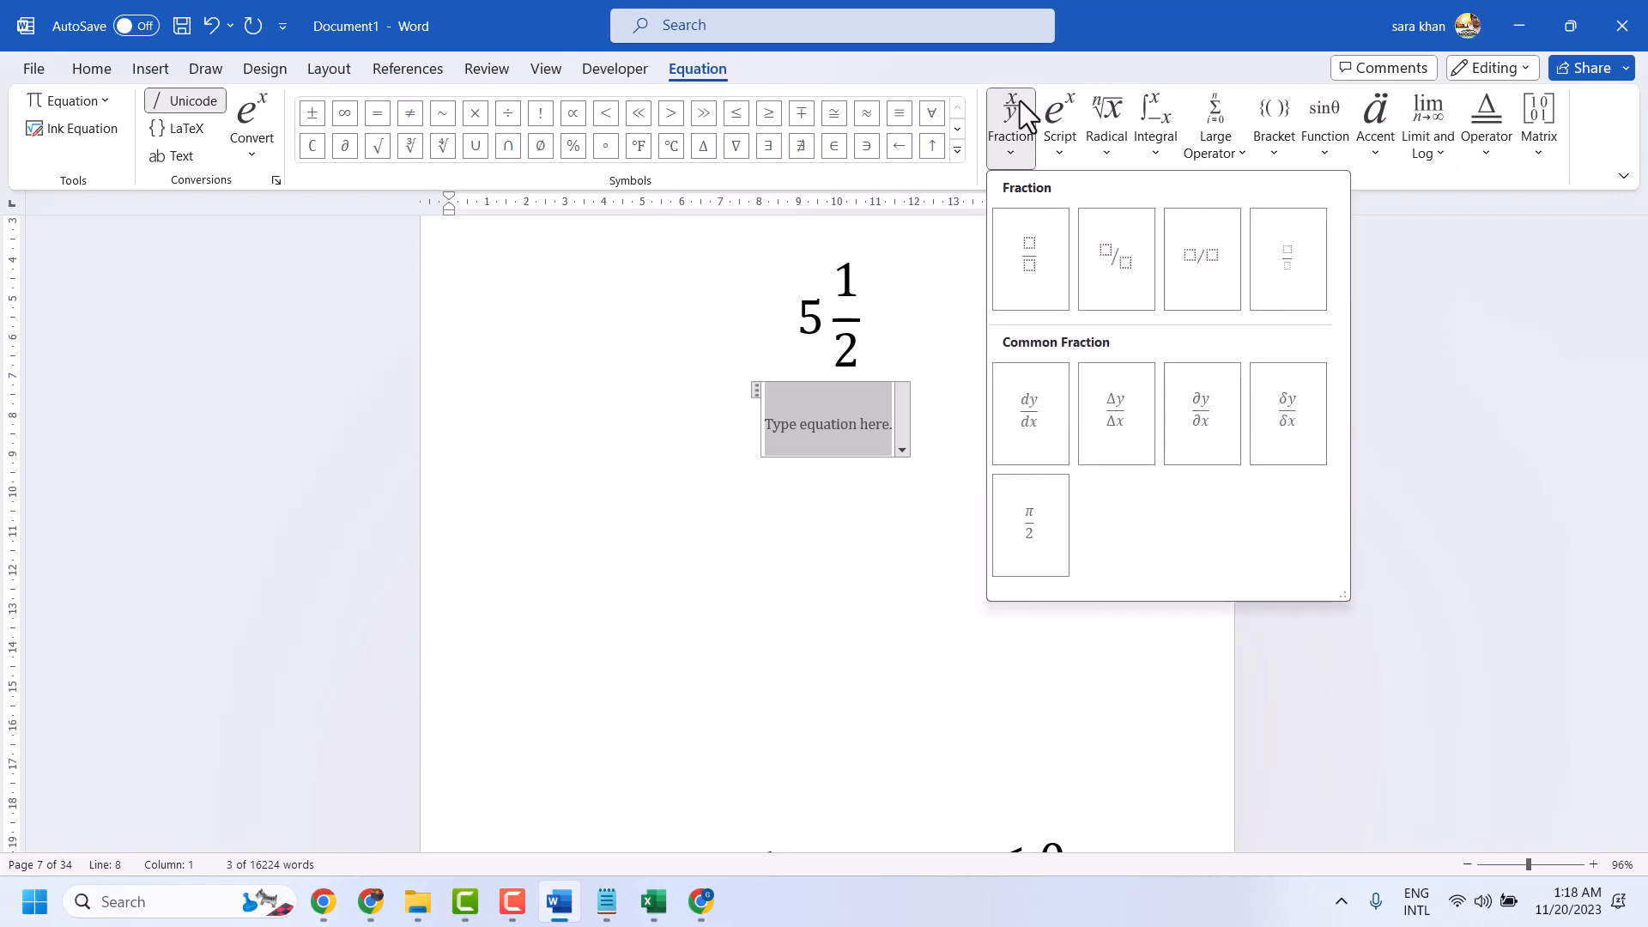
mouse_move(1141, 413)
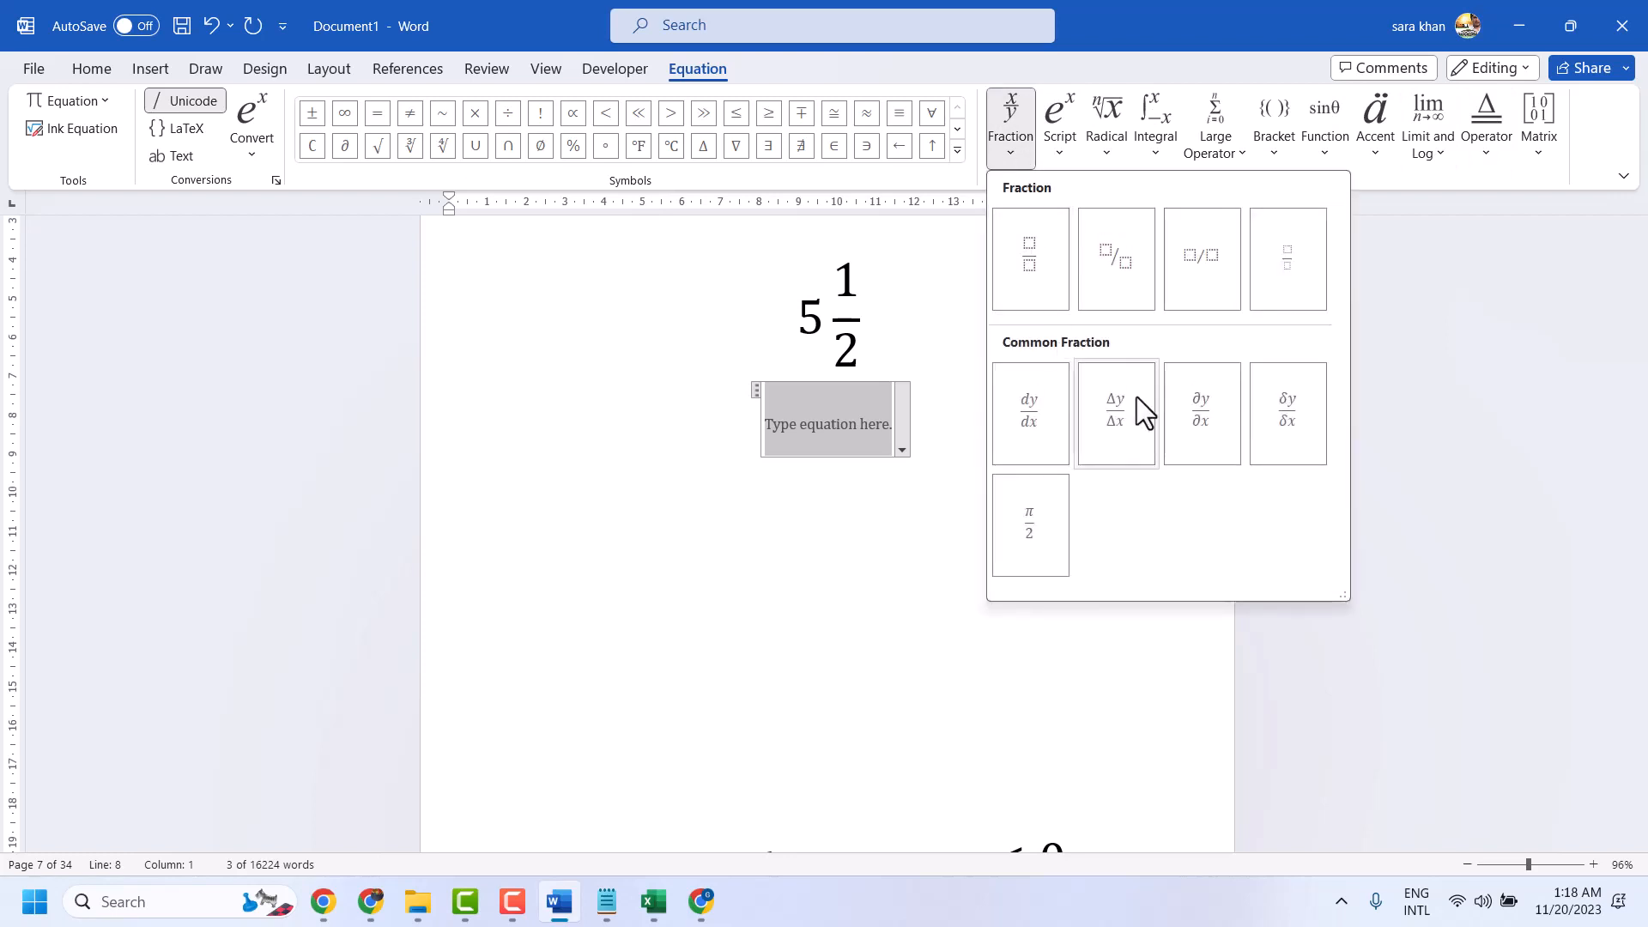
mouse_move(1199, 411)
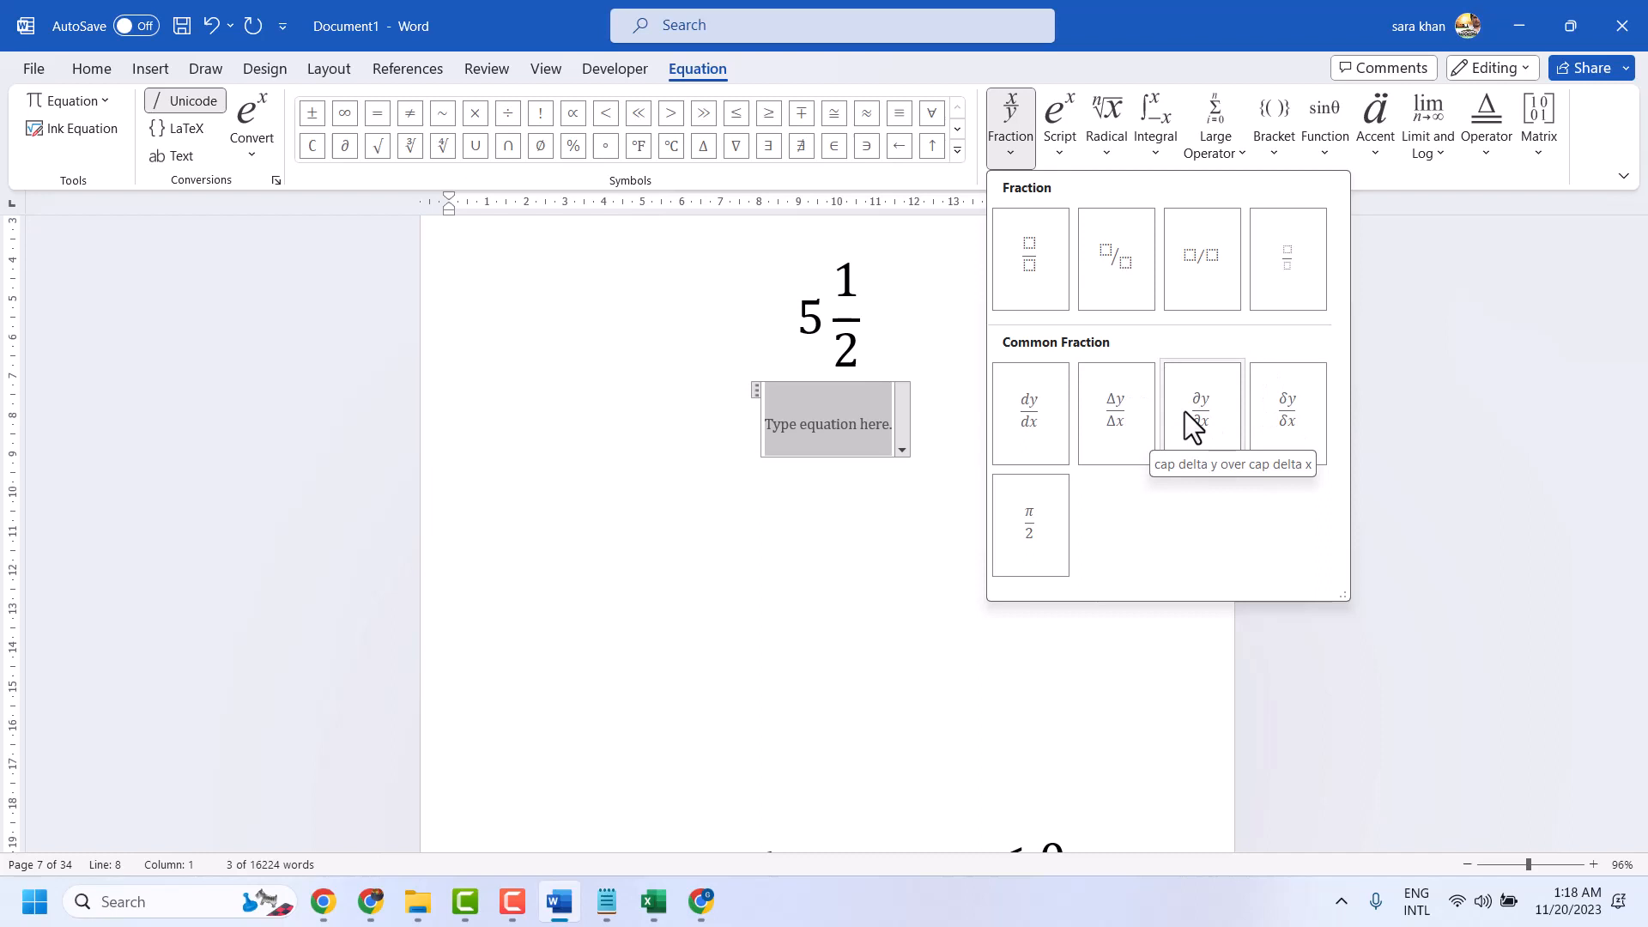
mouse_move(1088, 352)
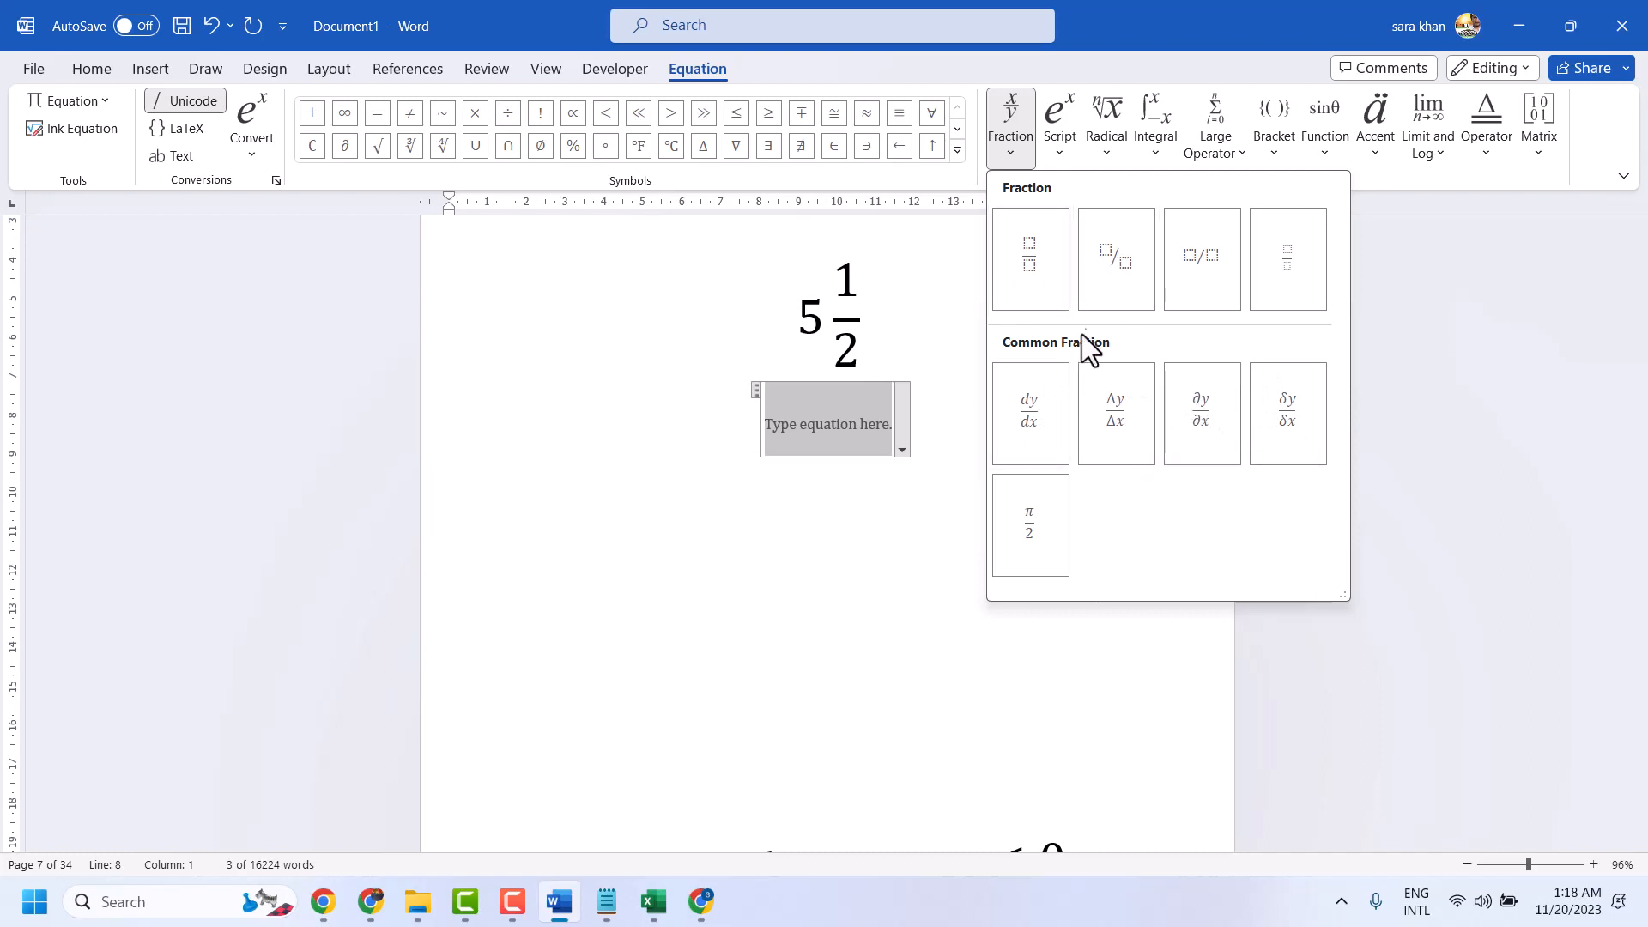
mouse_move(1291, 505)
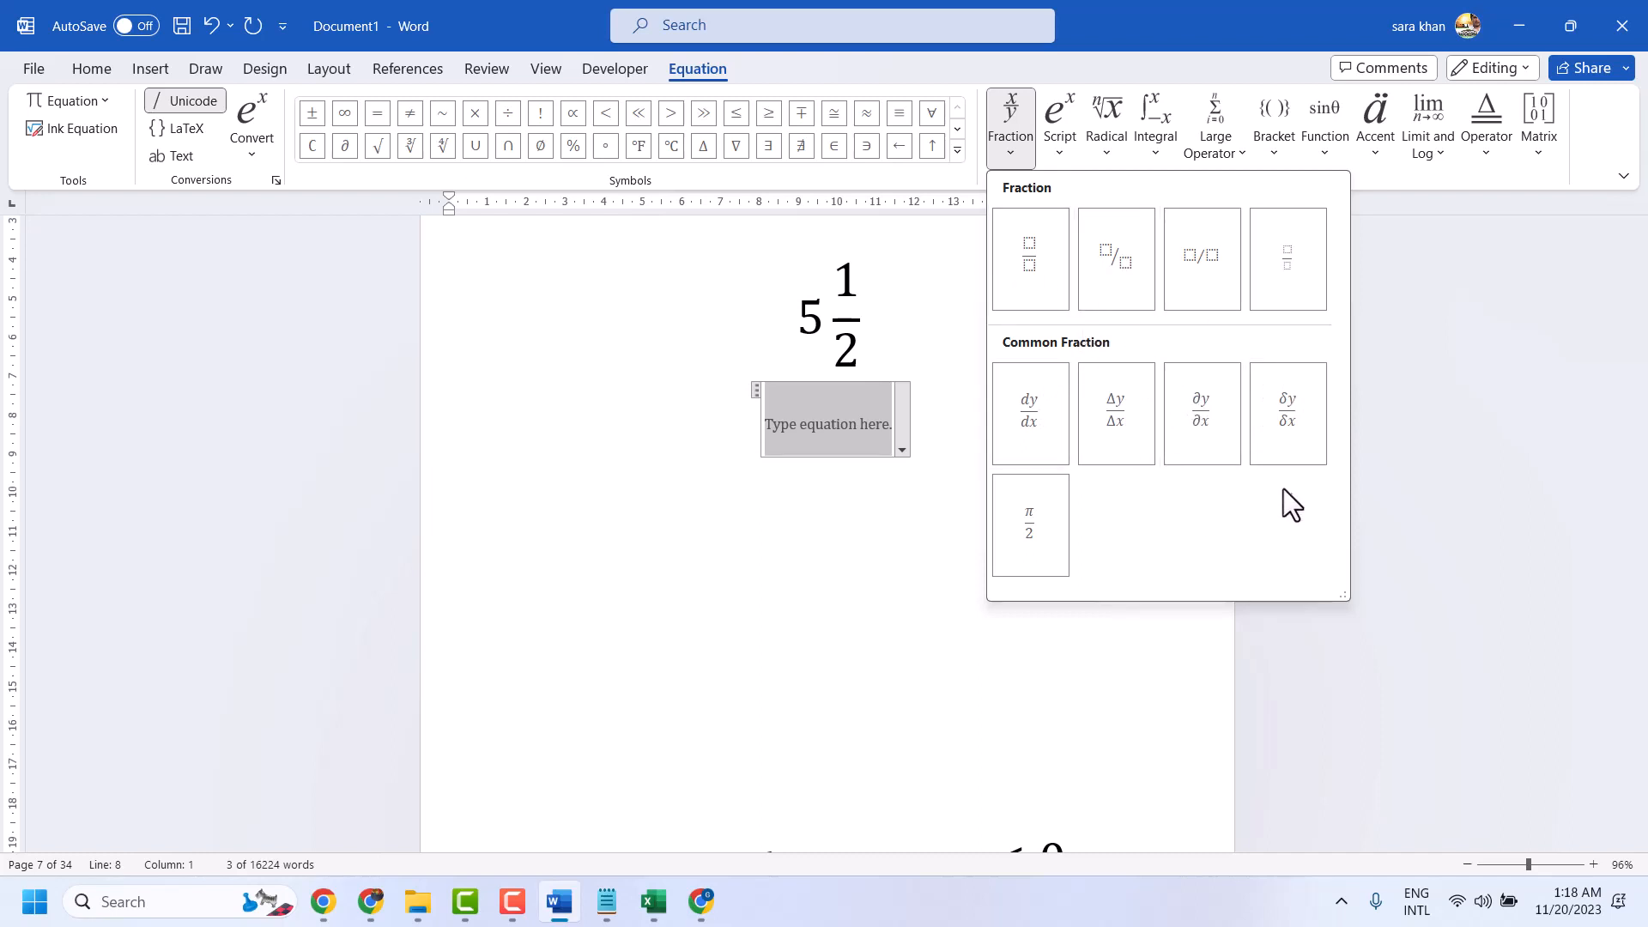
click(1057, 115)
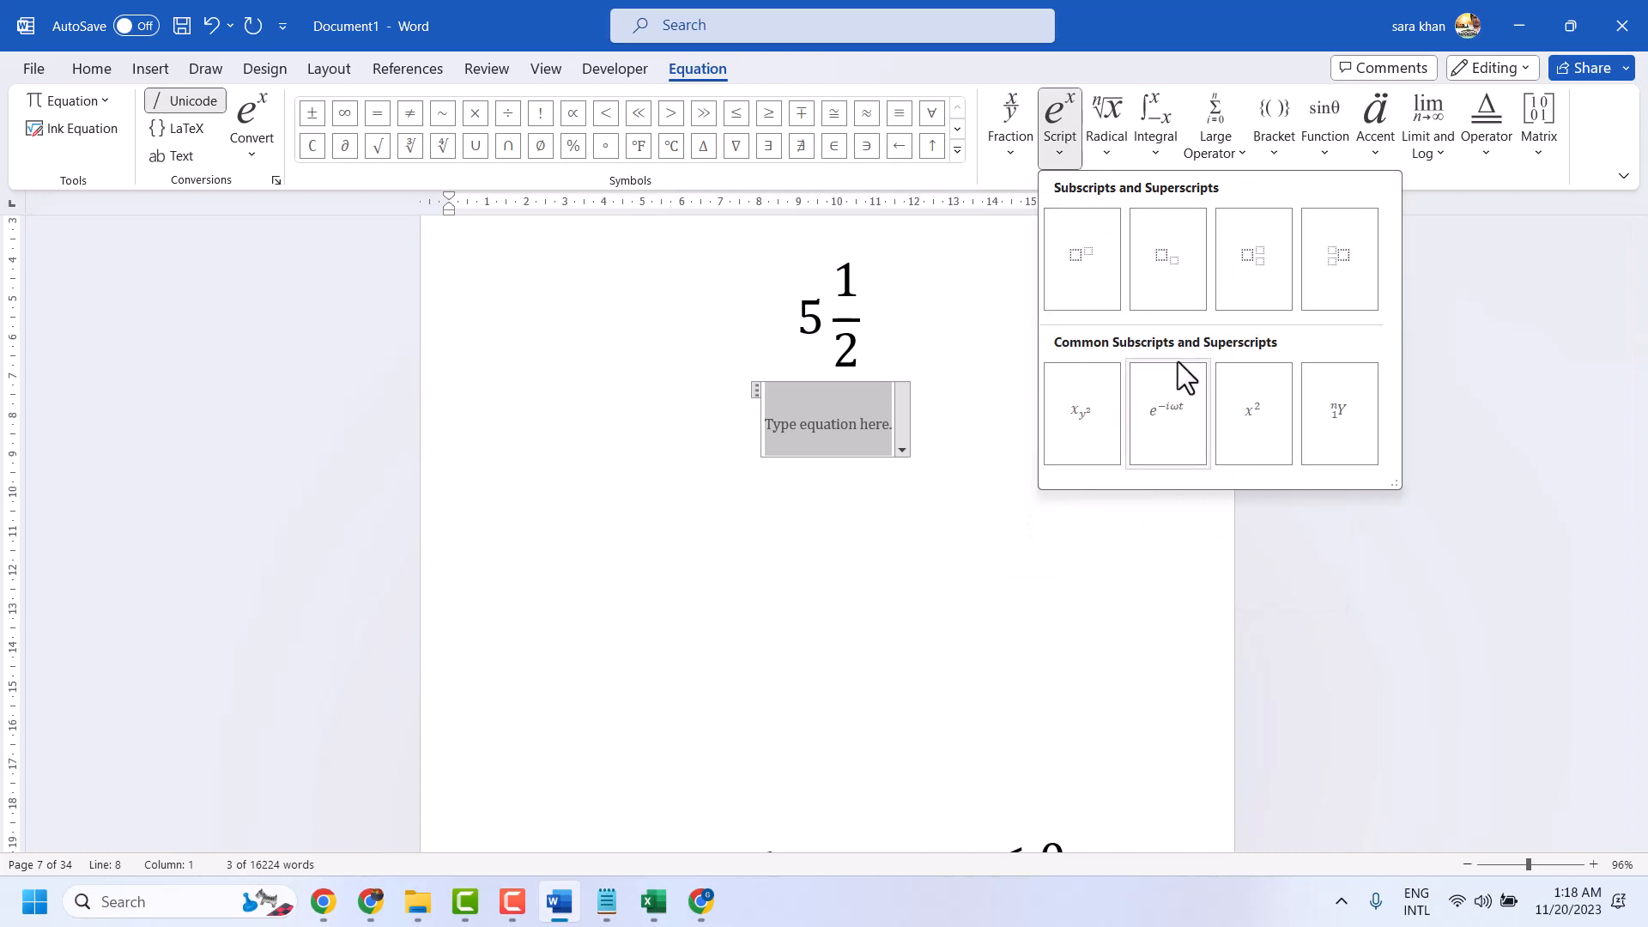
mouse_move(1130, 146)
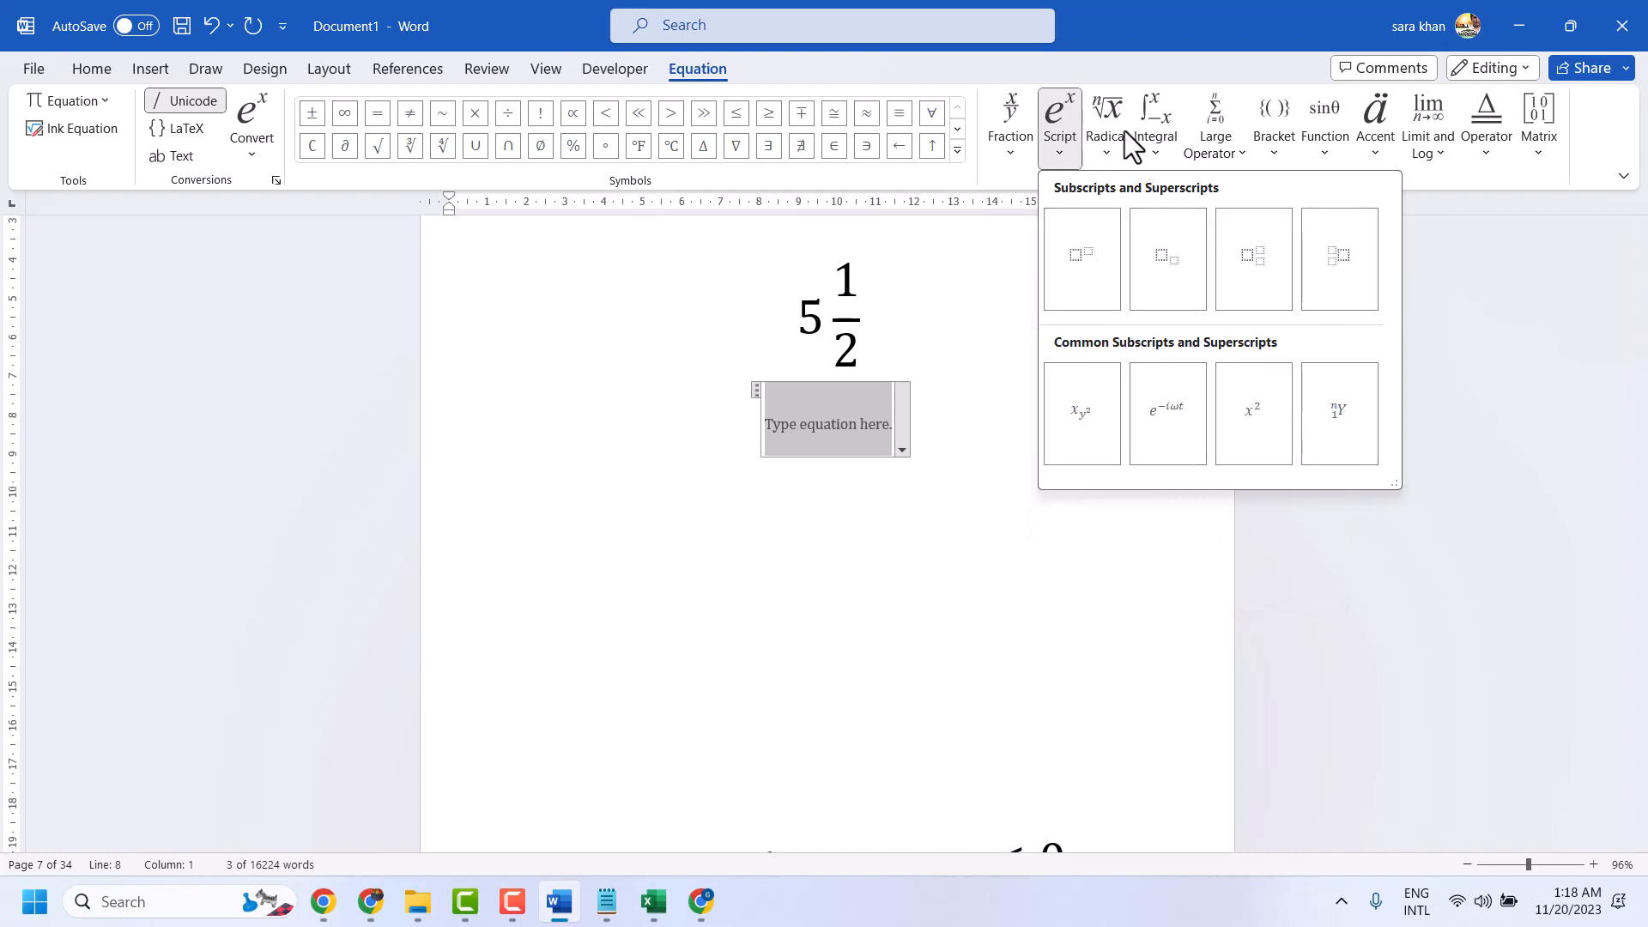
click(1105, 121)
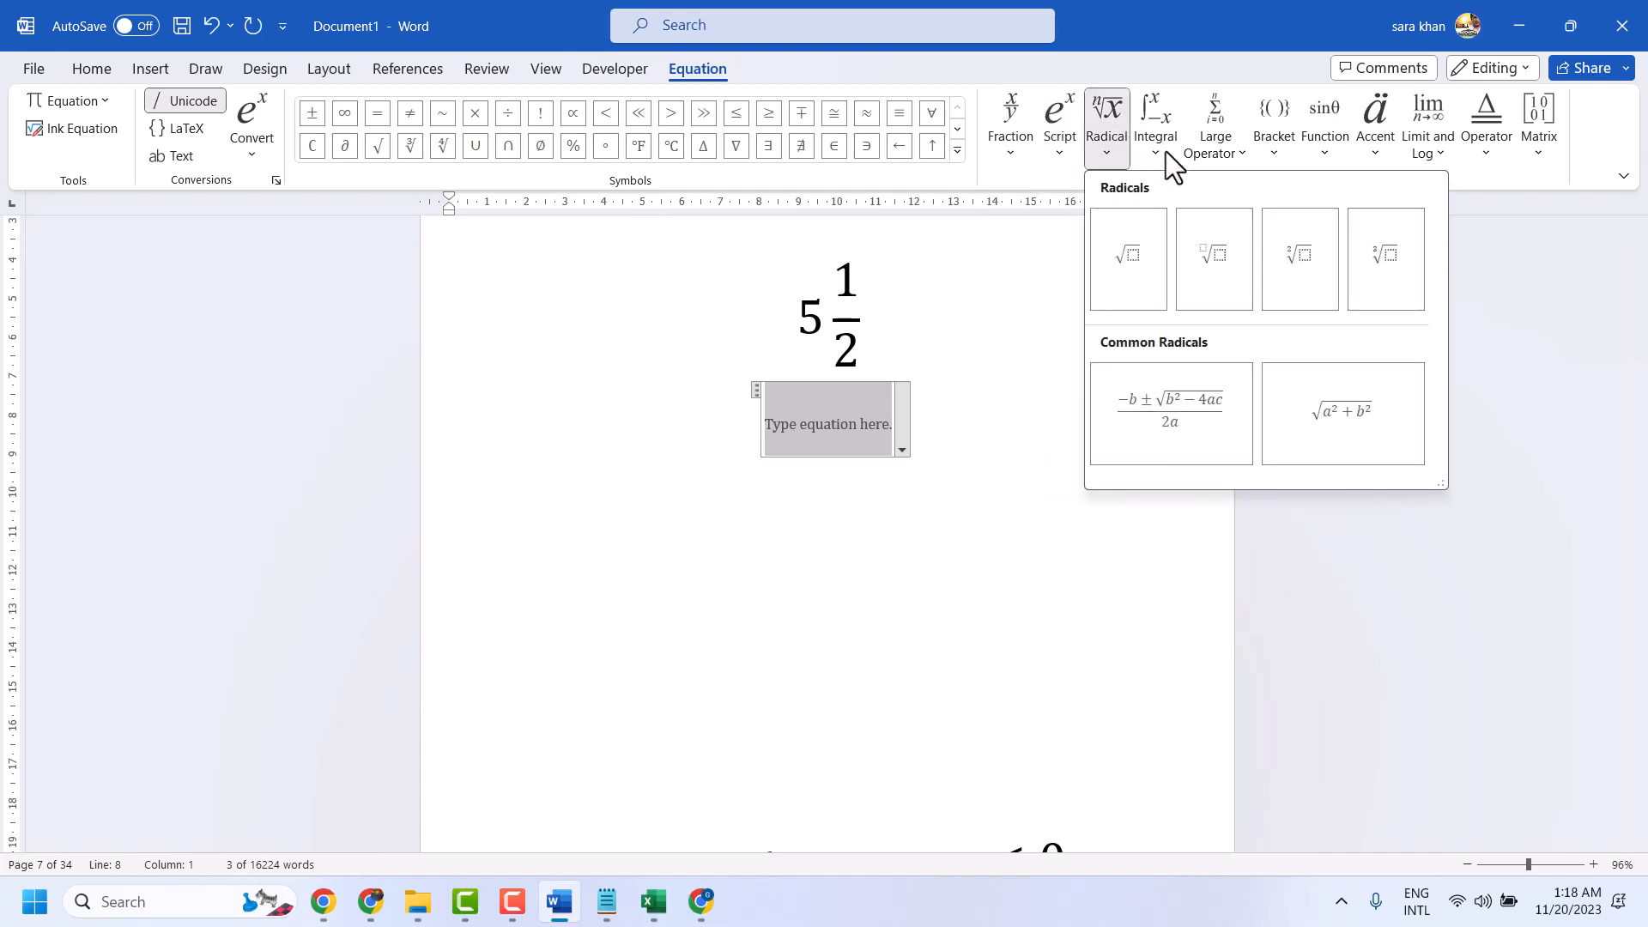
mouse_move(1170, 412)
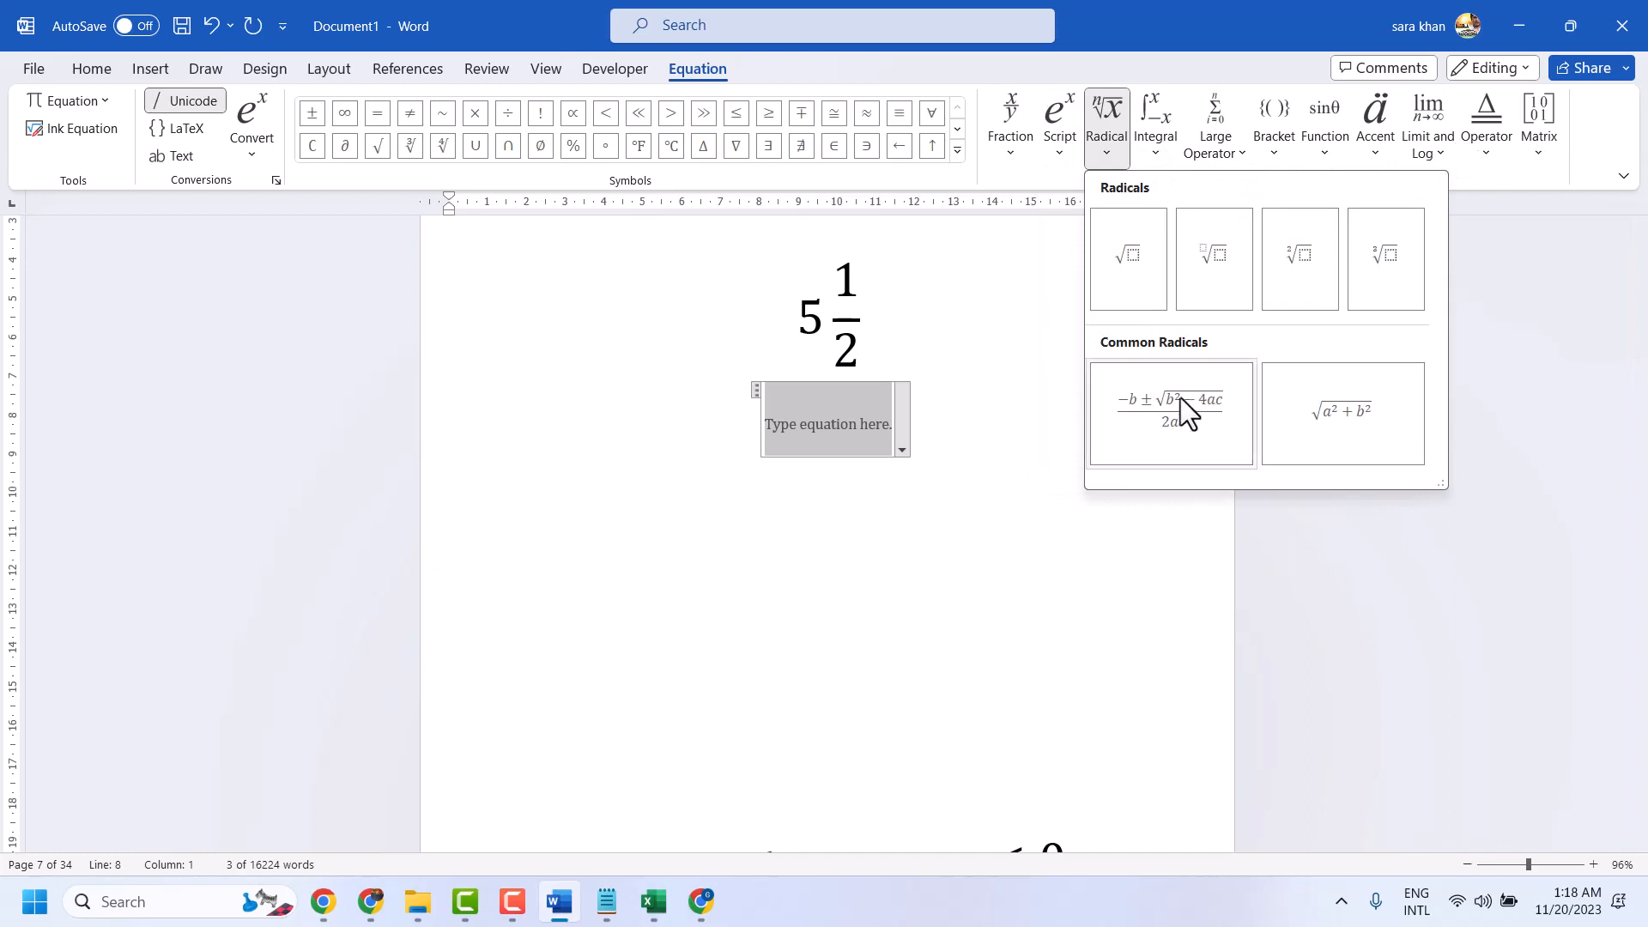
Step: Insert the quadratic formula, edited to read −2 ± √(X² − 4ac) over 2a
click(1170, 412)
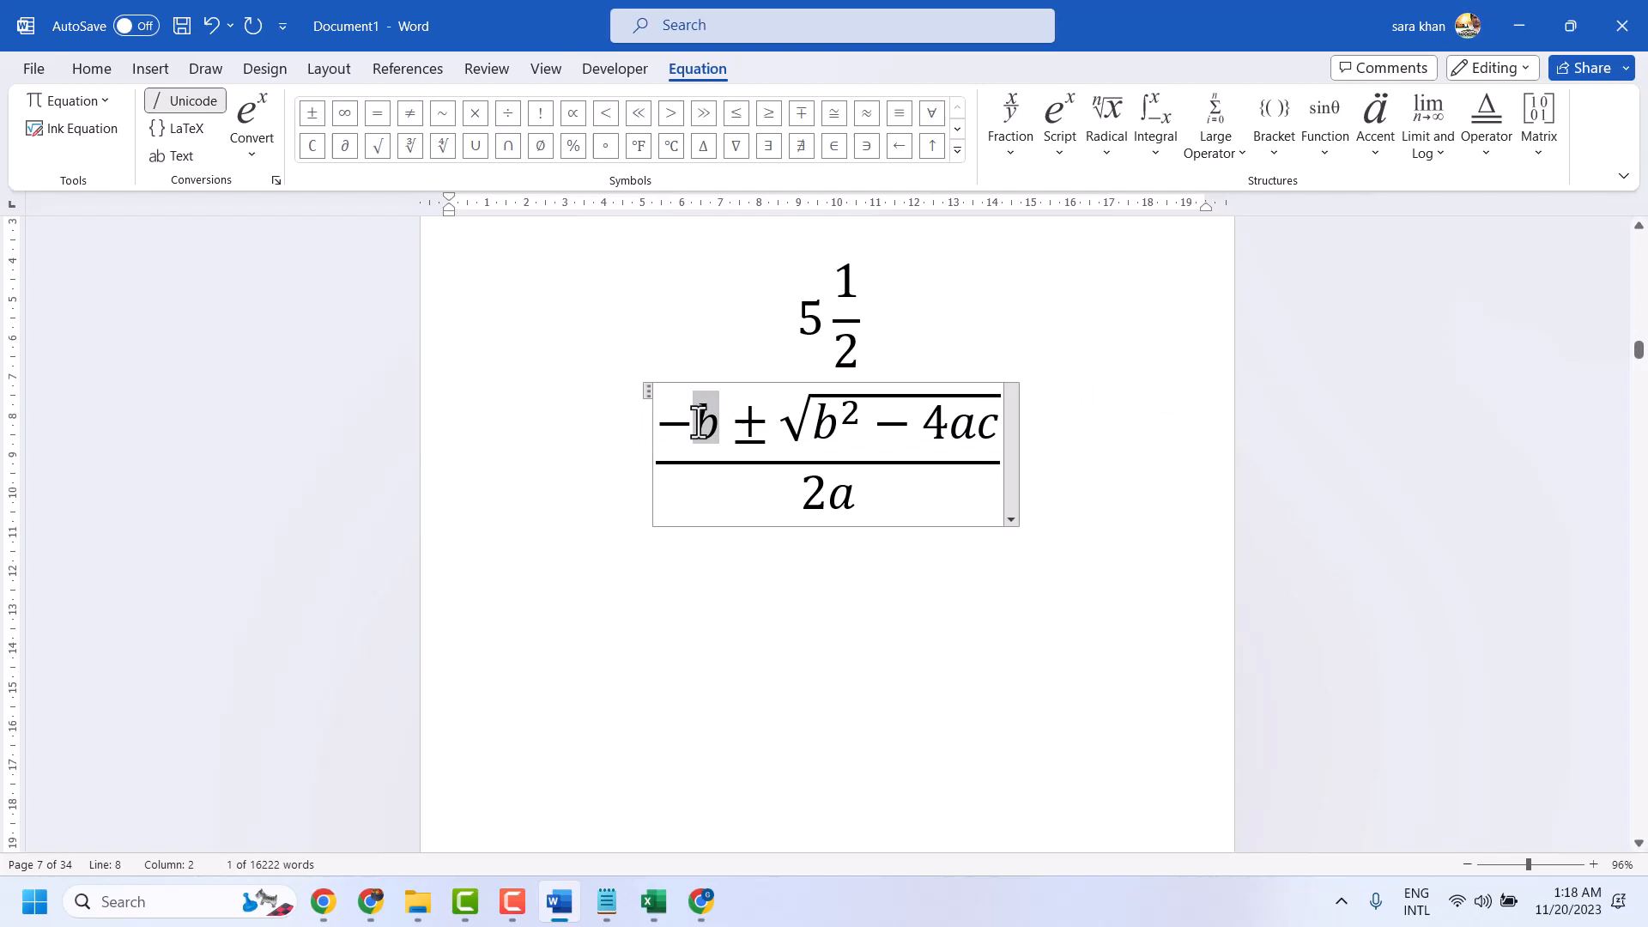
text(2)
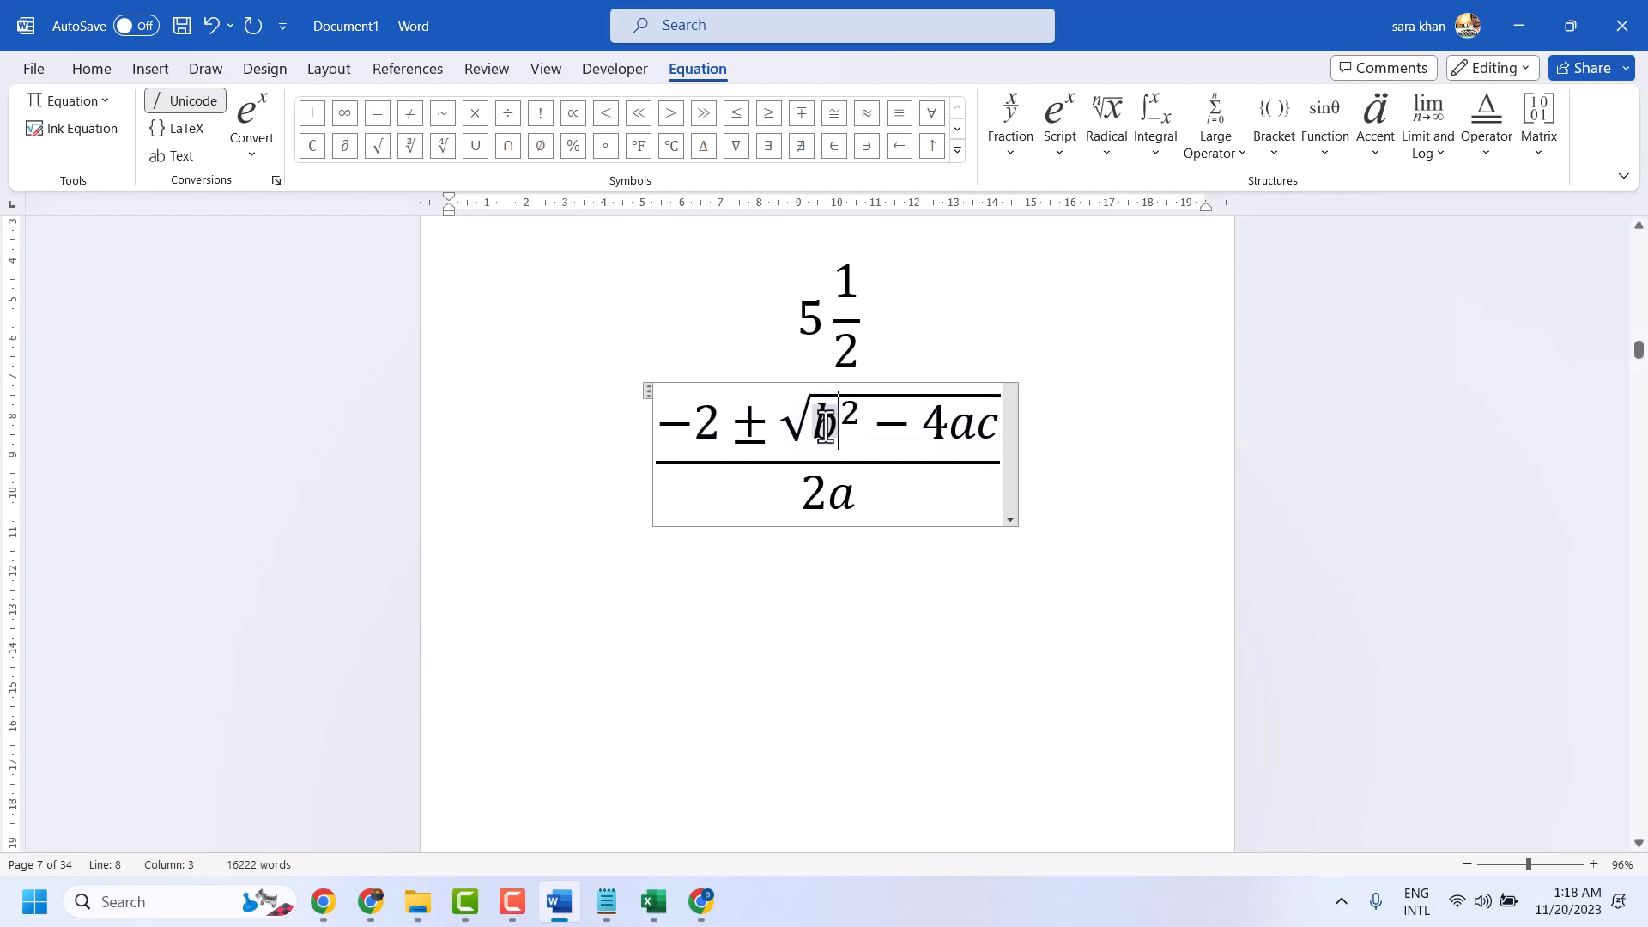
text(bX)
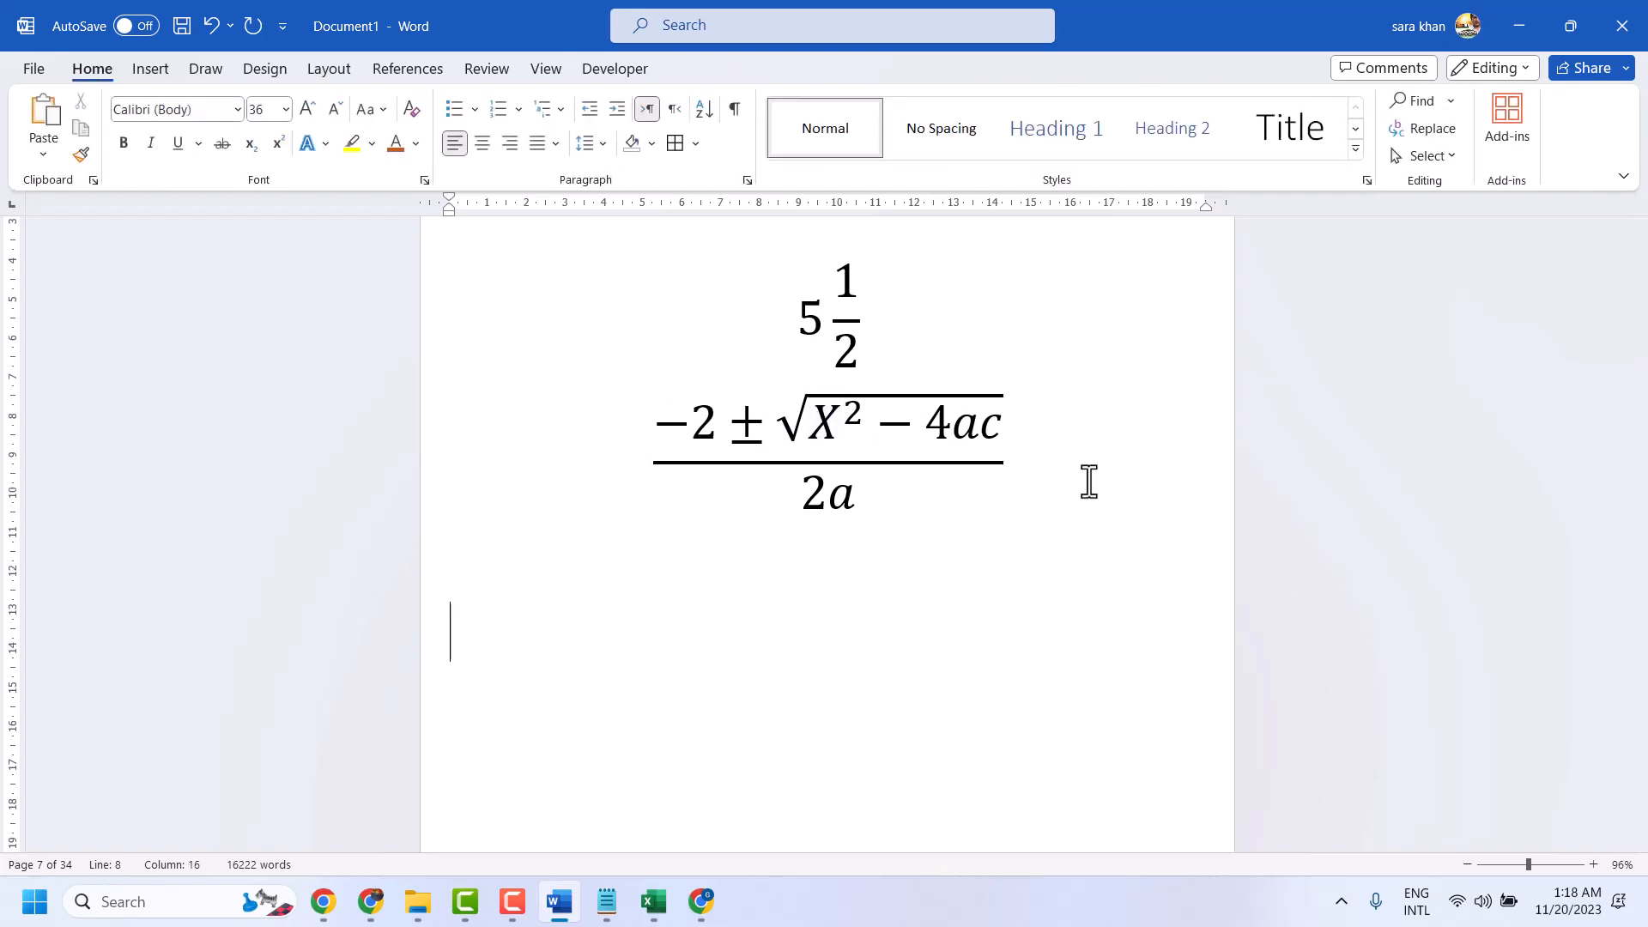
Step: Insert a new equation containing 5 followed by 1/2 below the quadratic formula
click(150, 69)
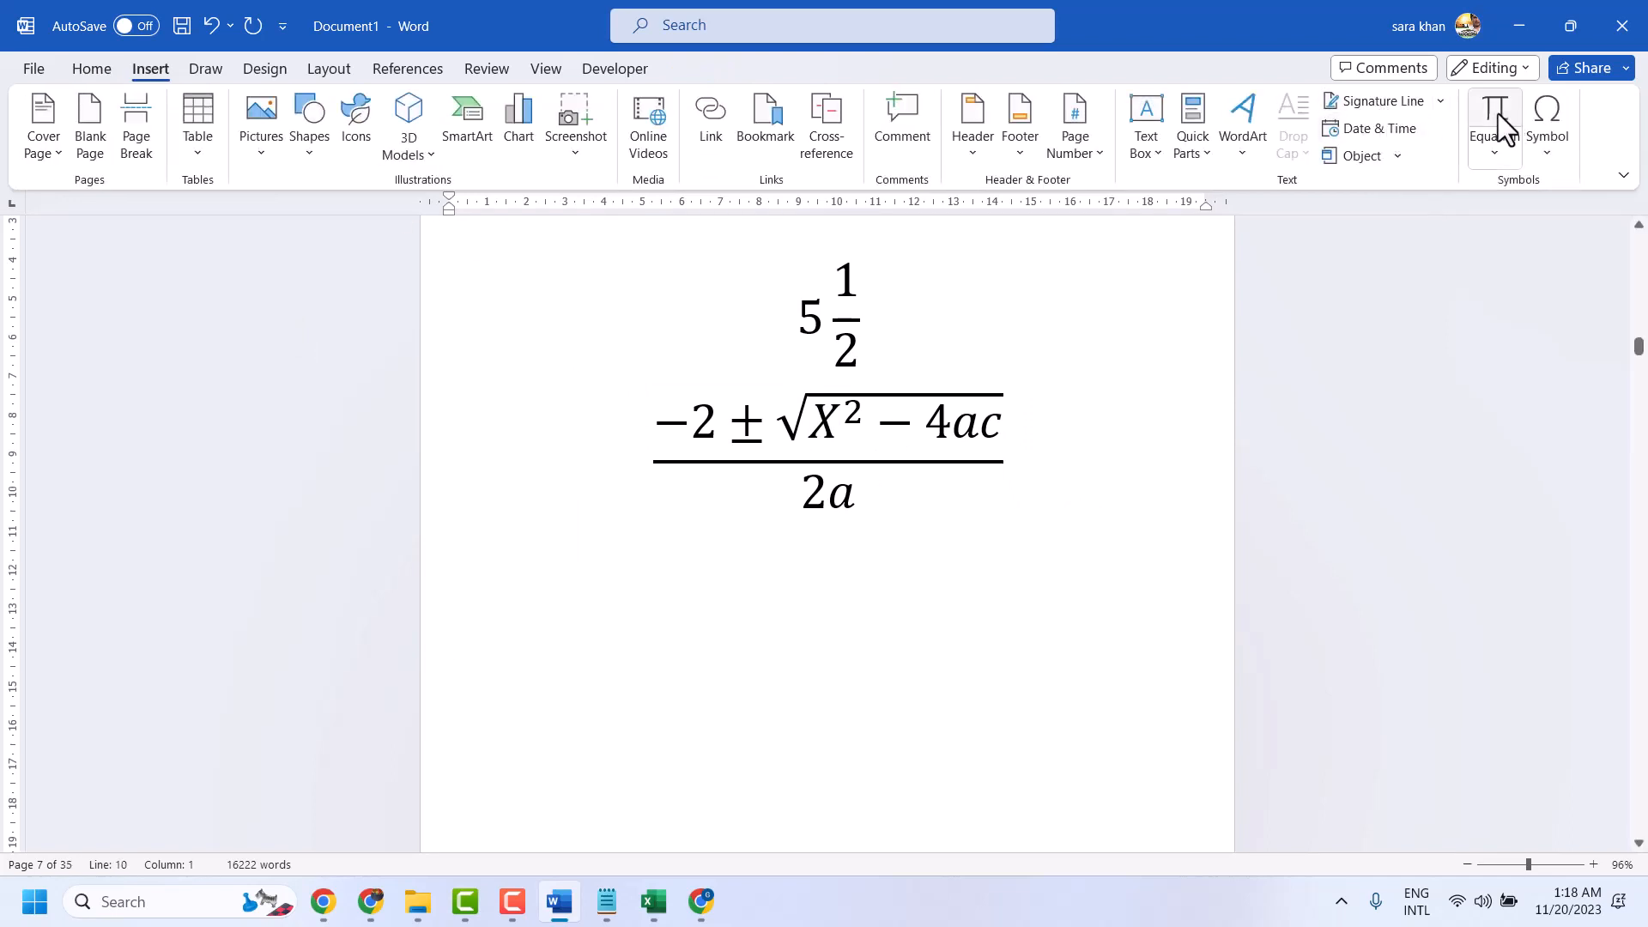
click(1490, 116)
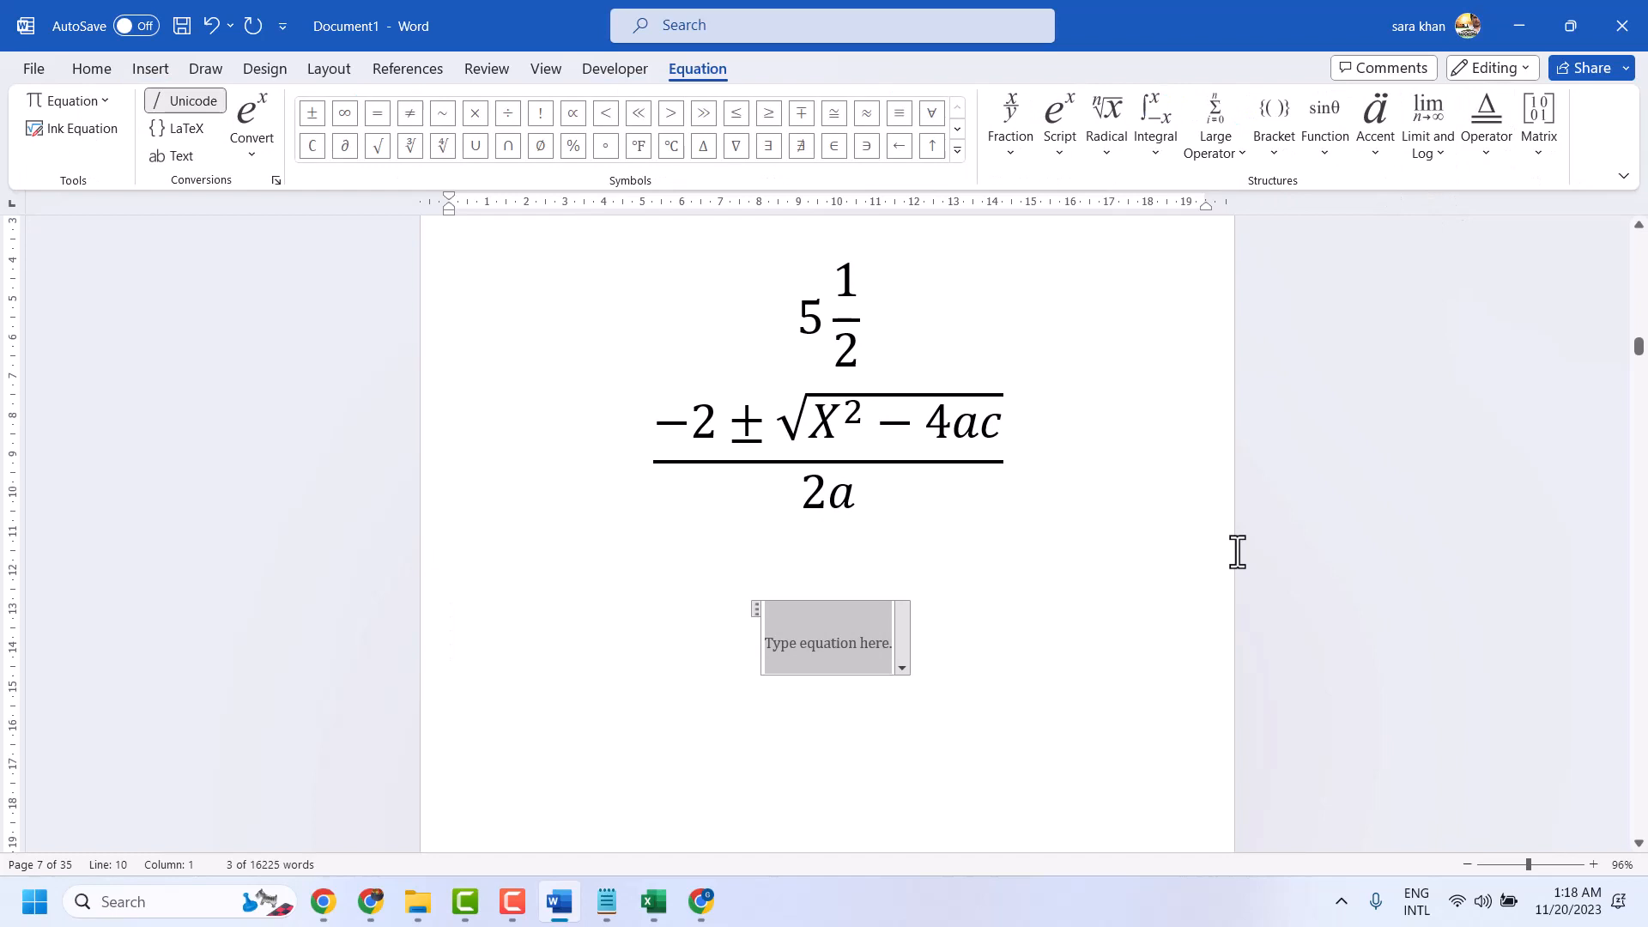
text(5)
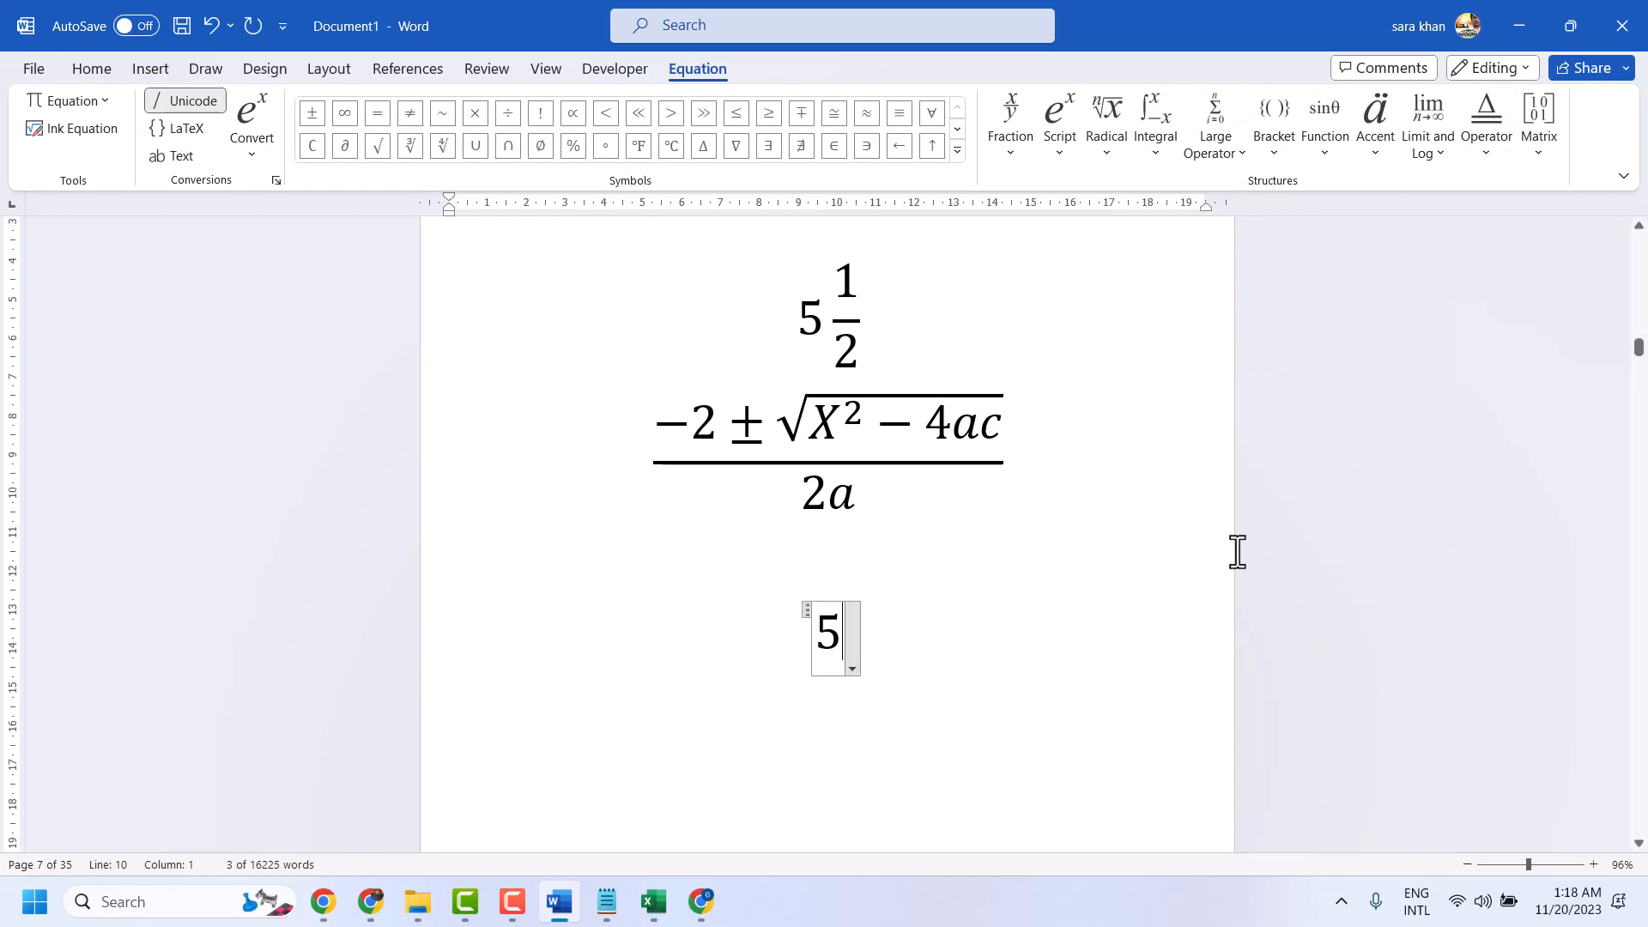
text(1/2)
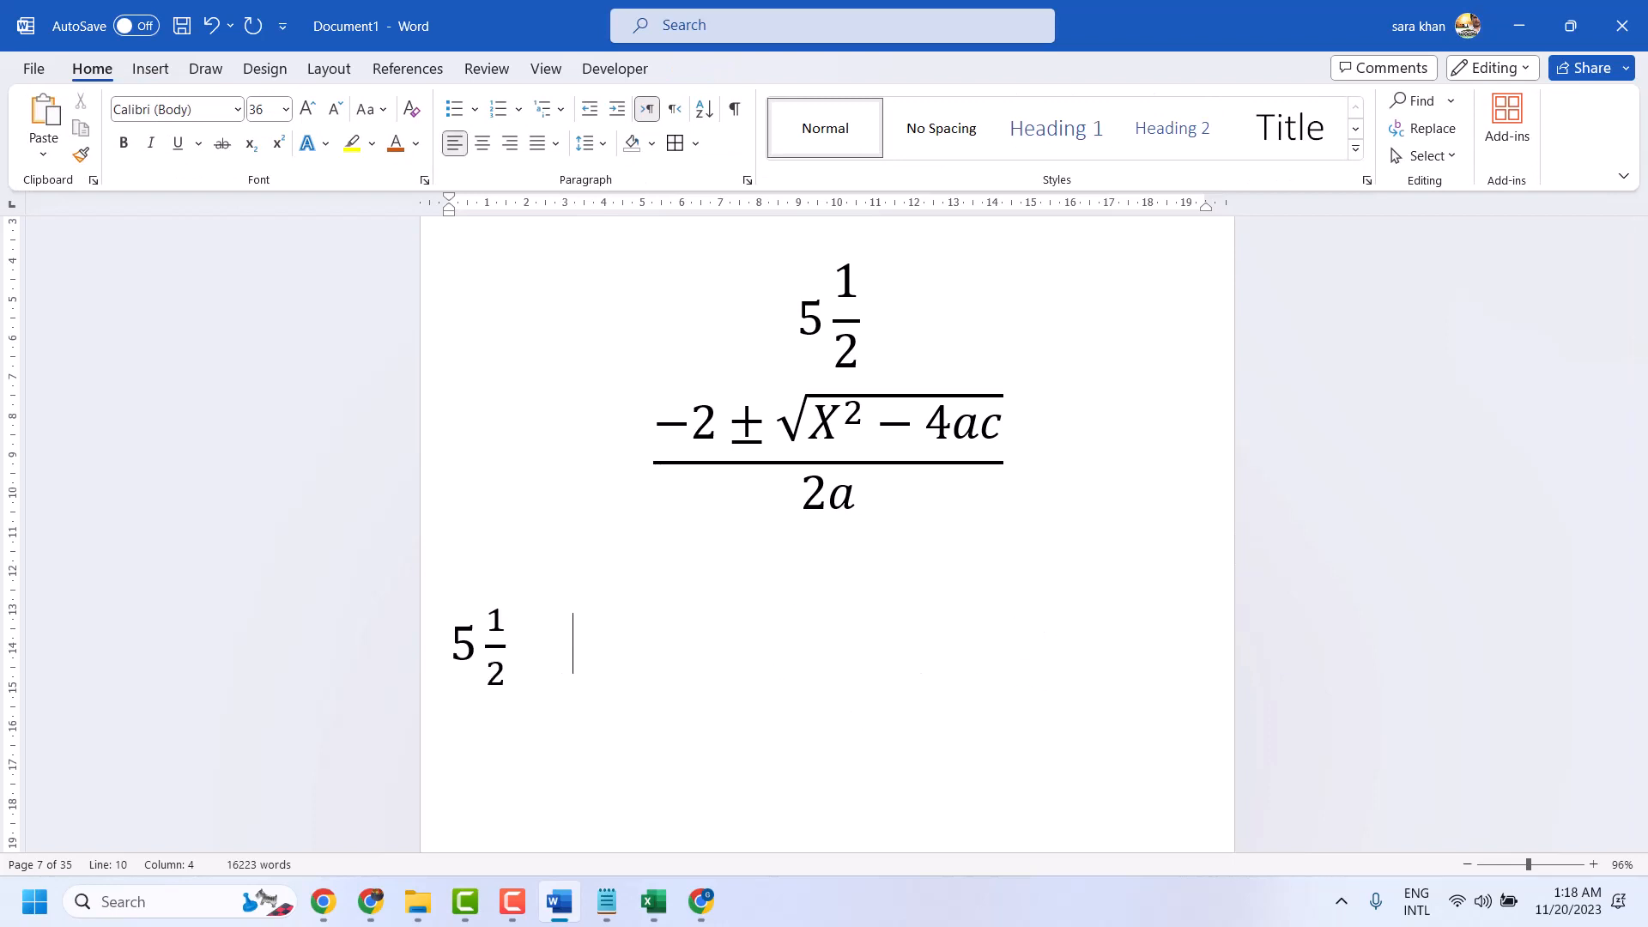
Step: Insert a new equation with a Skewed Fraction 1/2 and a 5
click(149, 69)
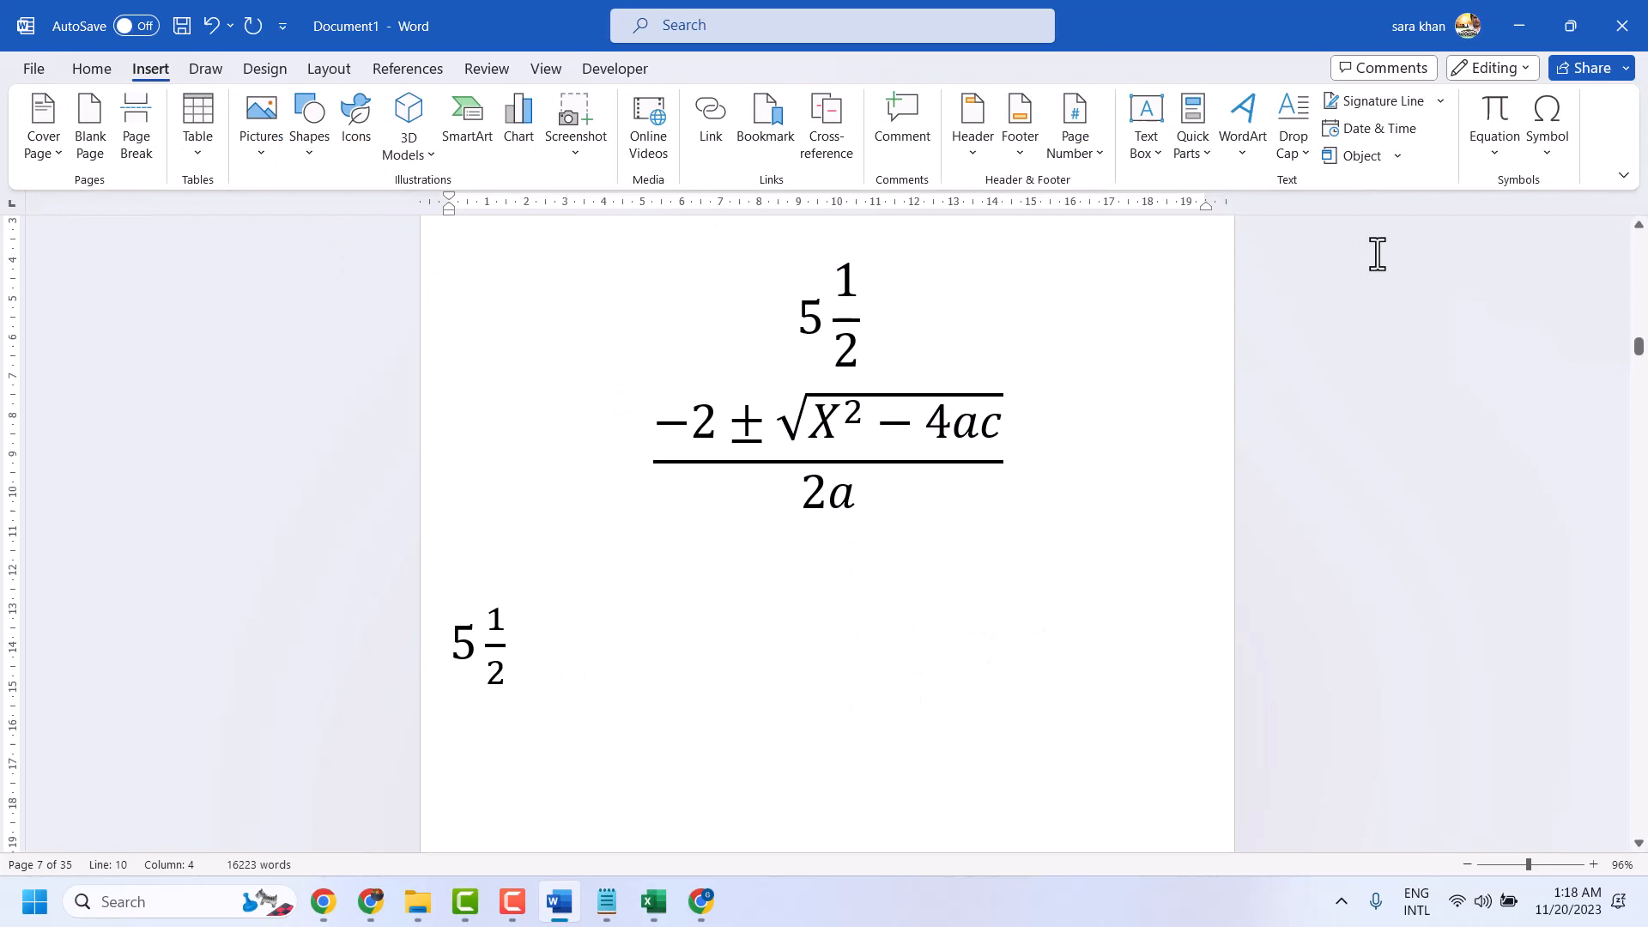
click(1493, 111)
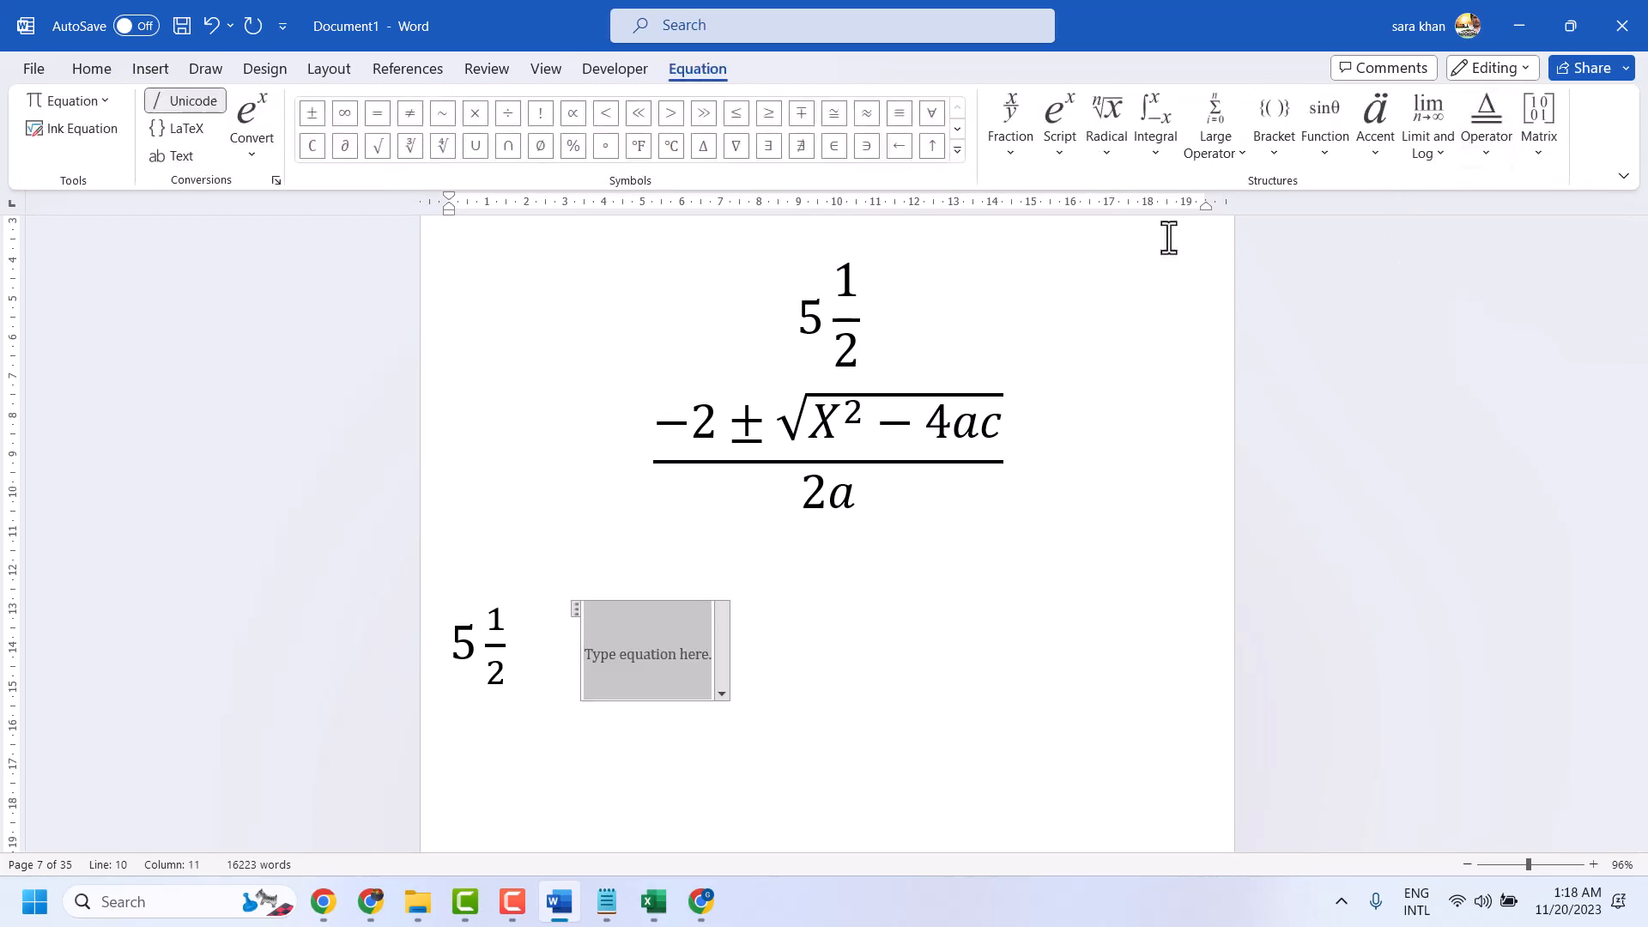
click(1008, 121)
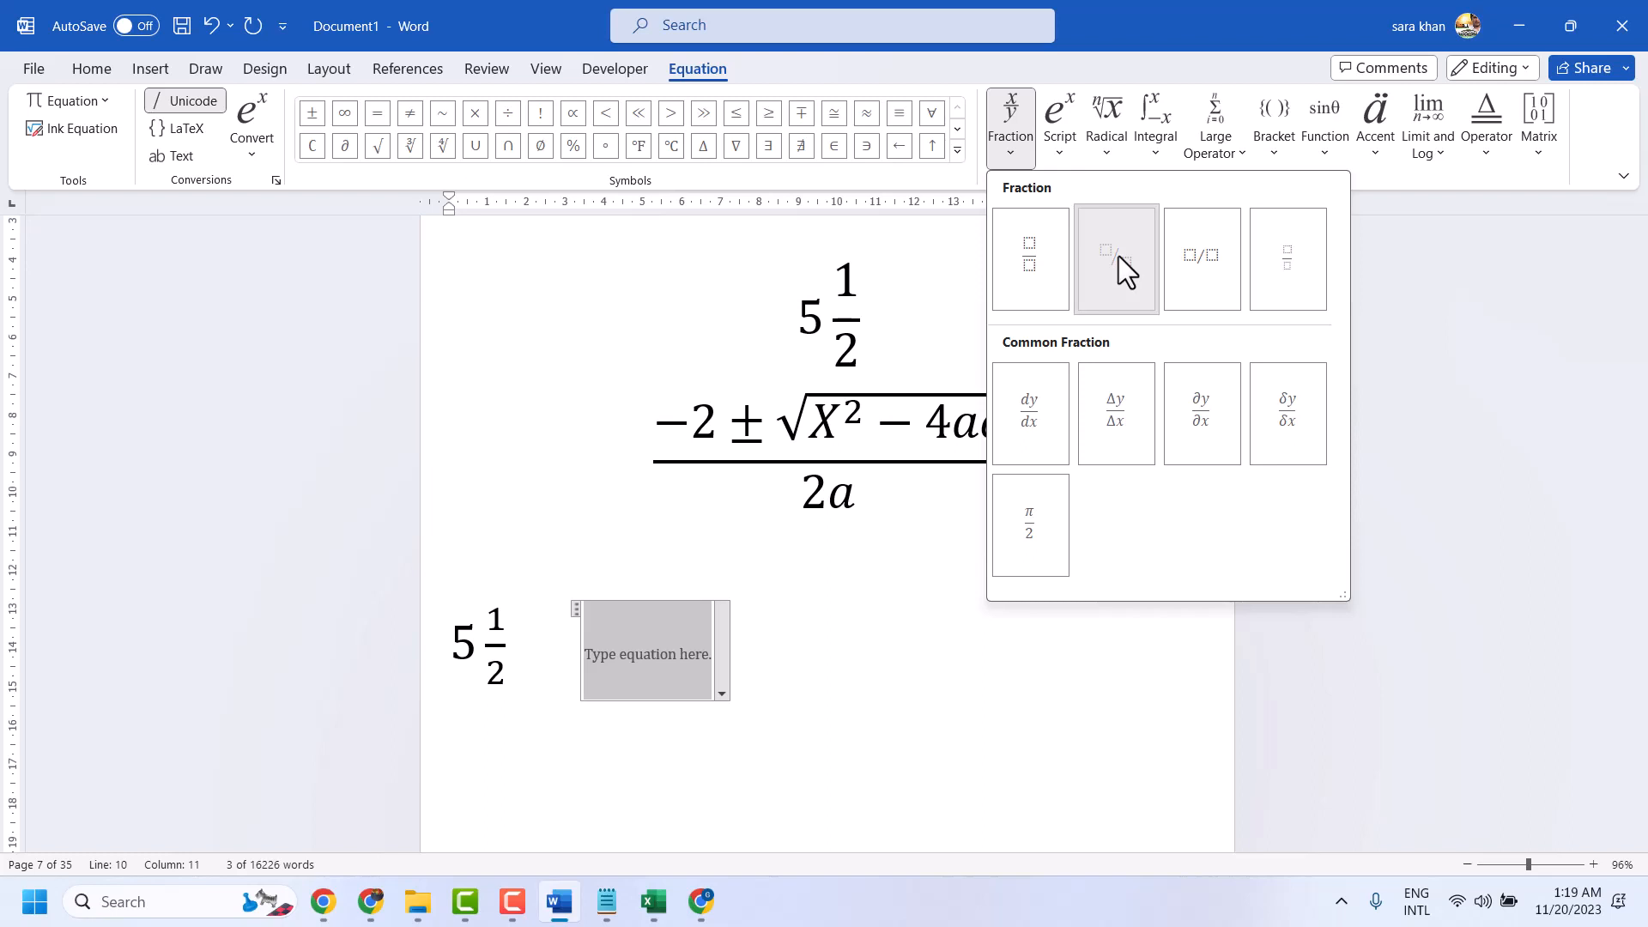
click(1115, 258)
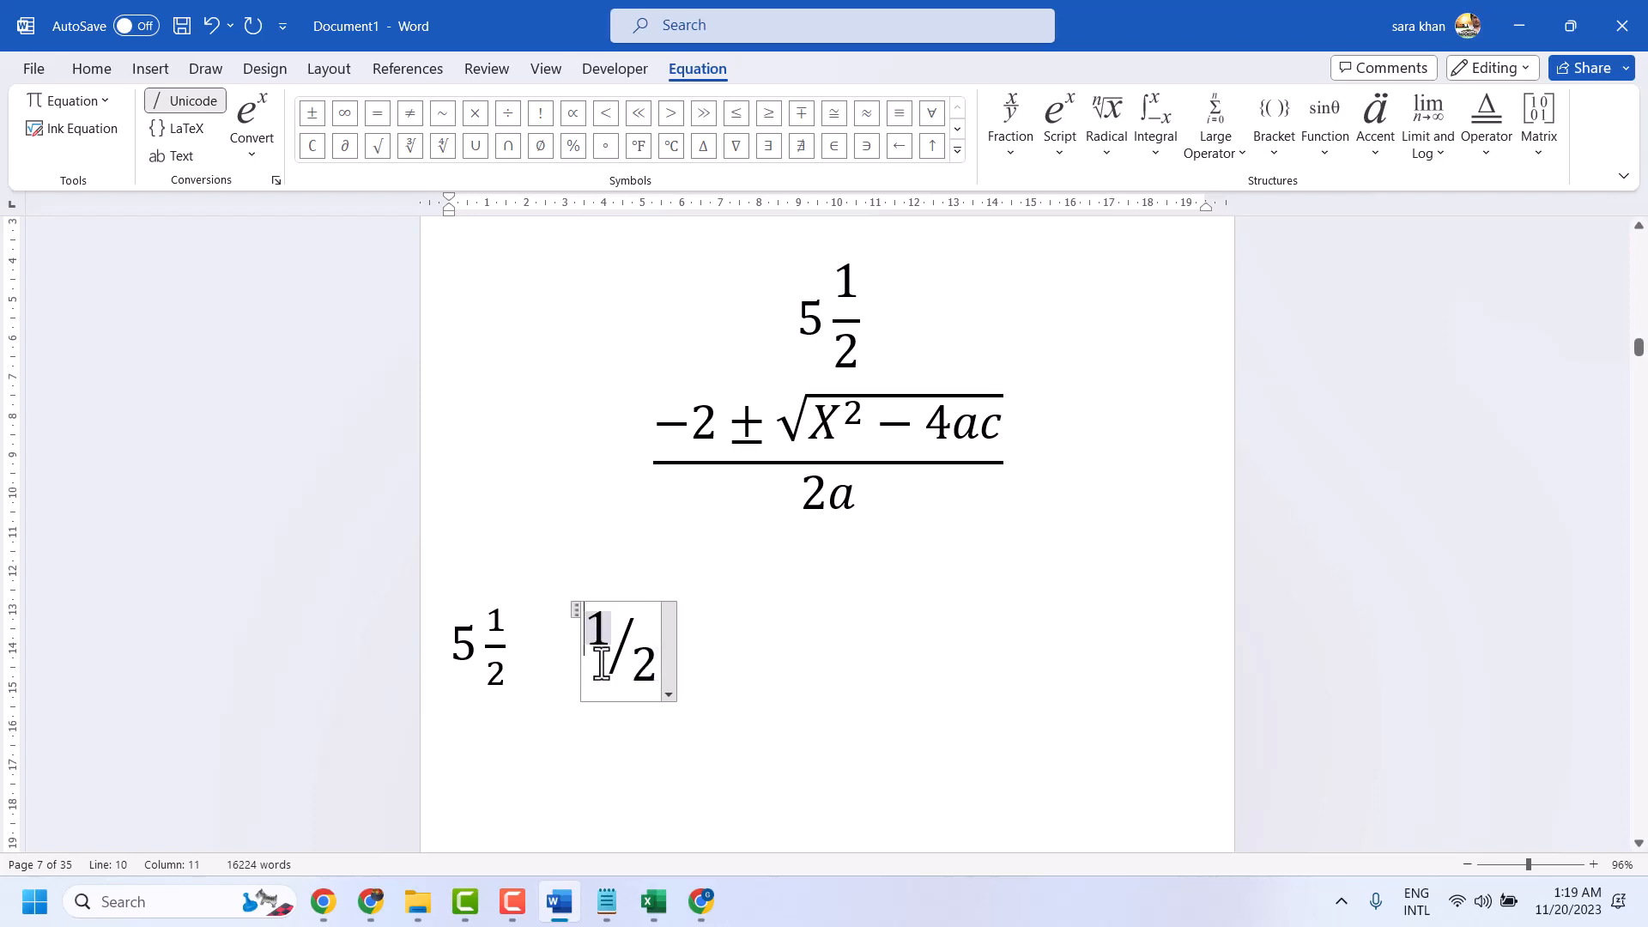
text(5)
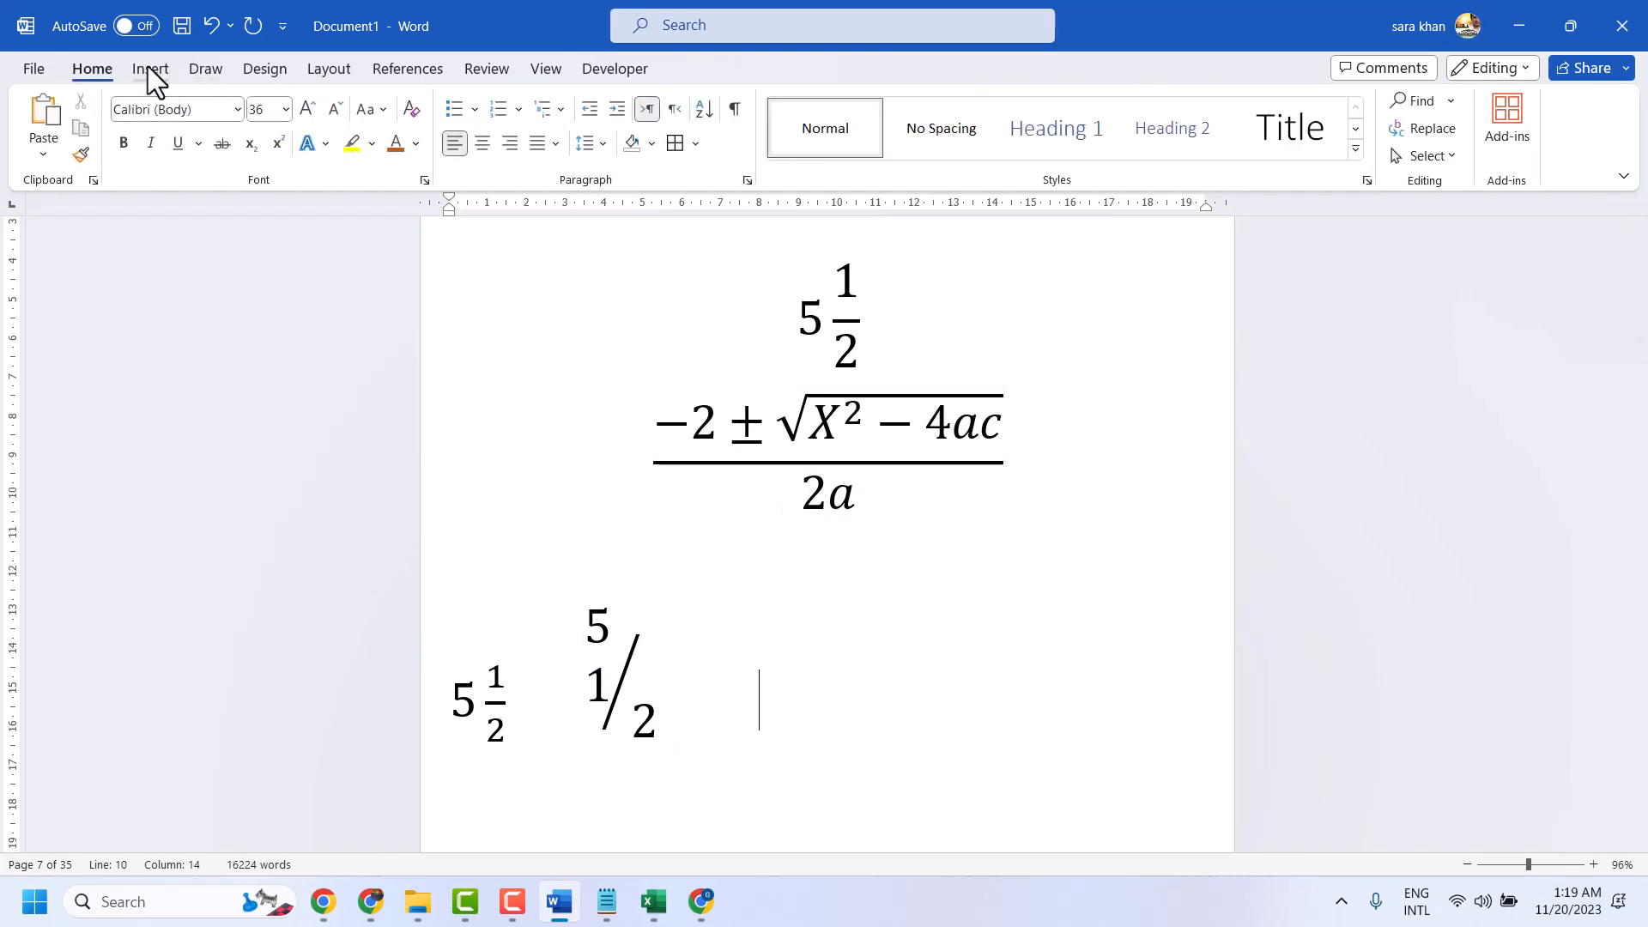
Step: Insert an equation with a Stacked Fraction 1 over 2 and a leading 5
click(150, 68)
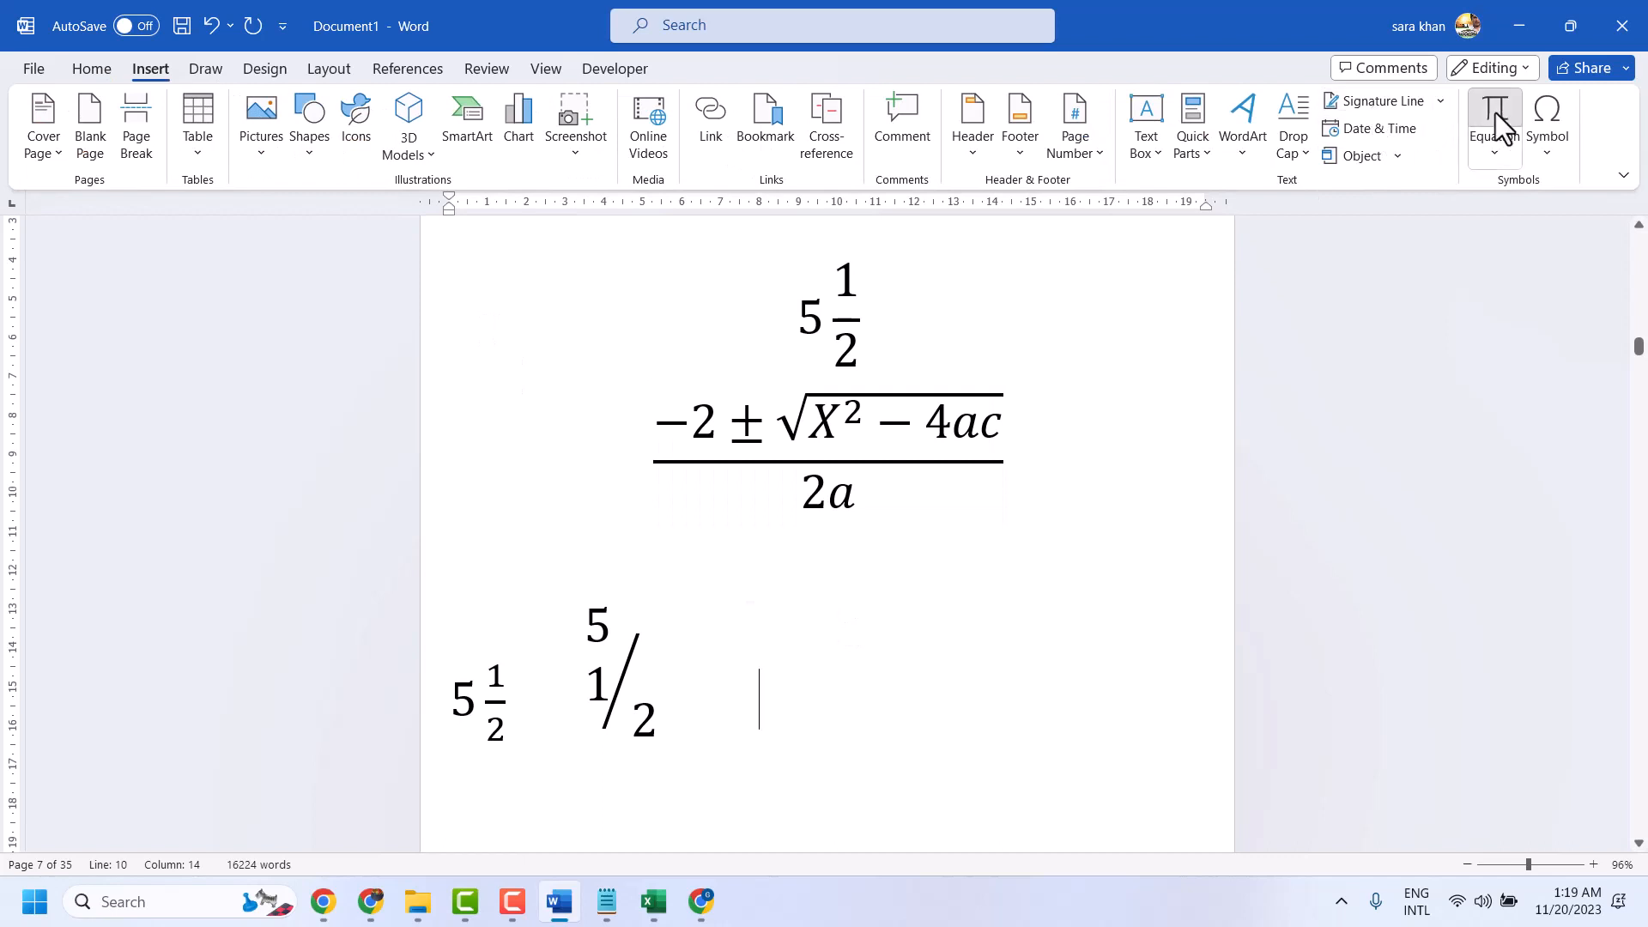
click(1491, 119)
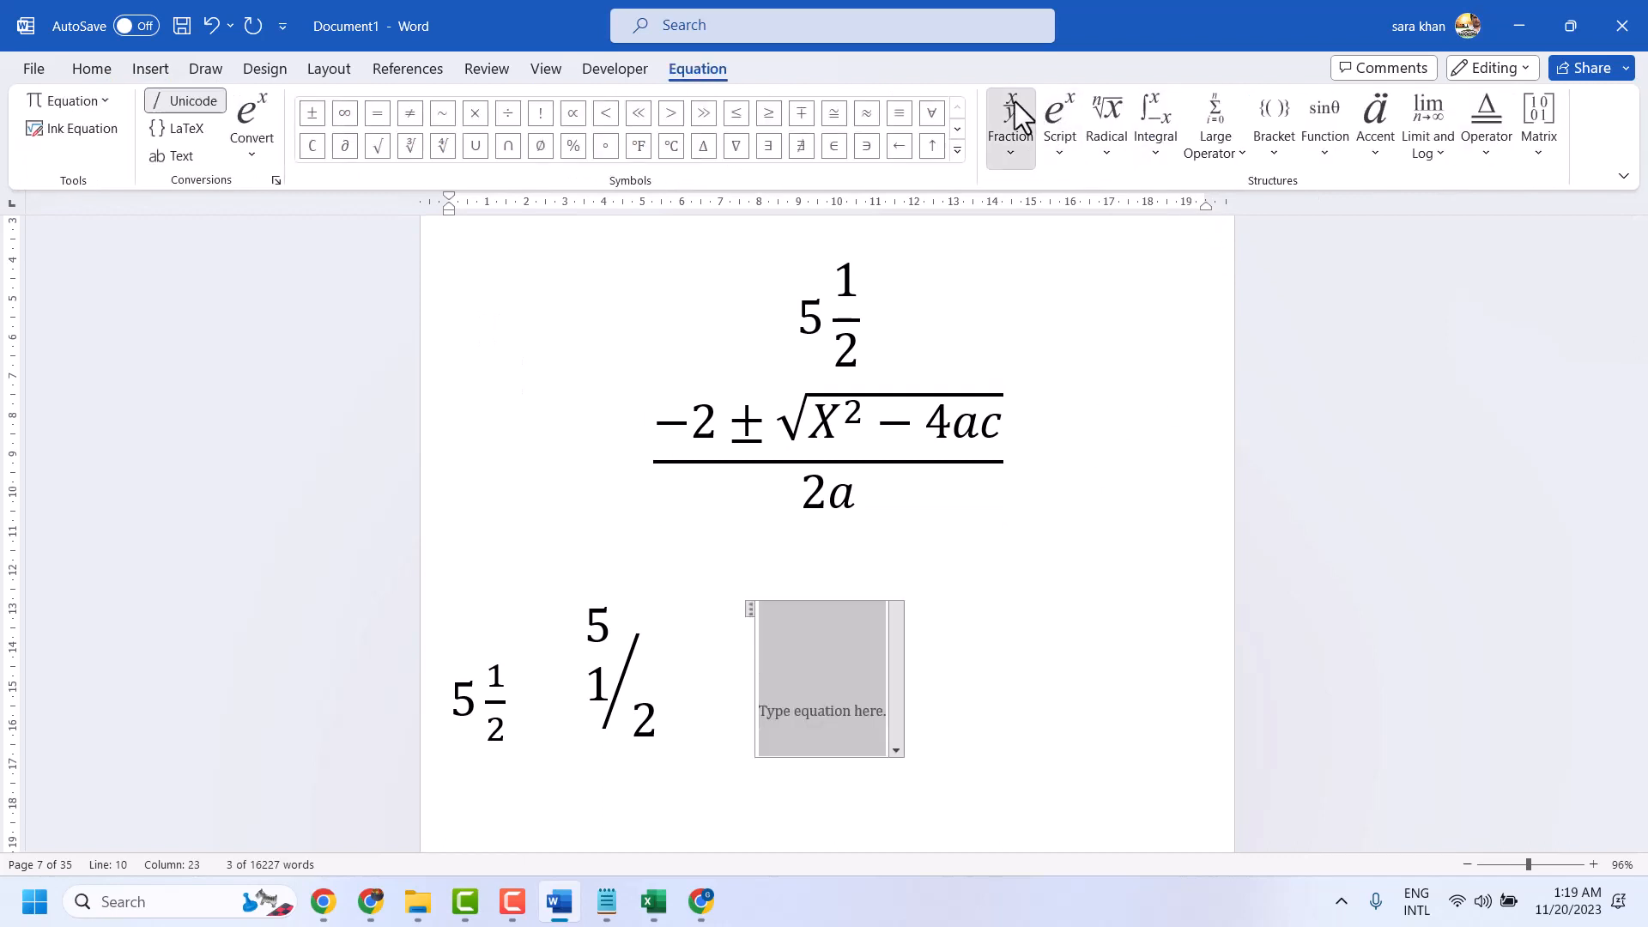
click(1009, 124)
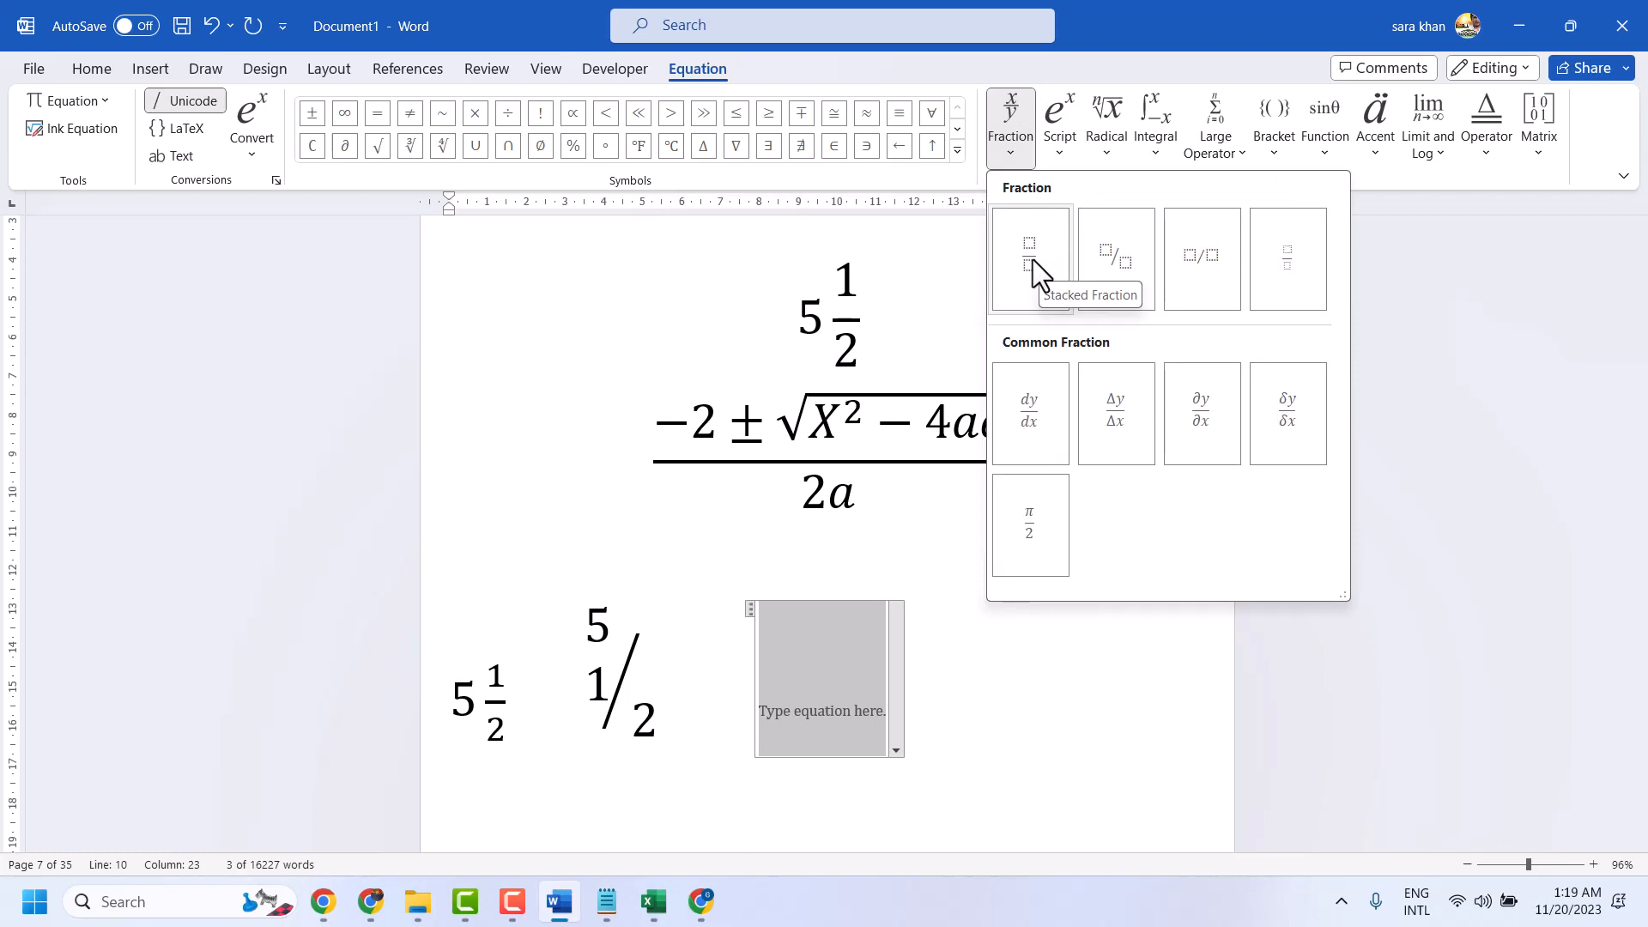
click(1029, 255)
text(1)
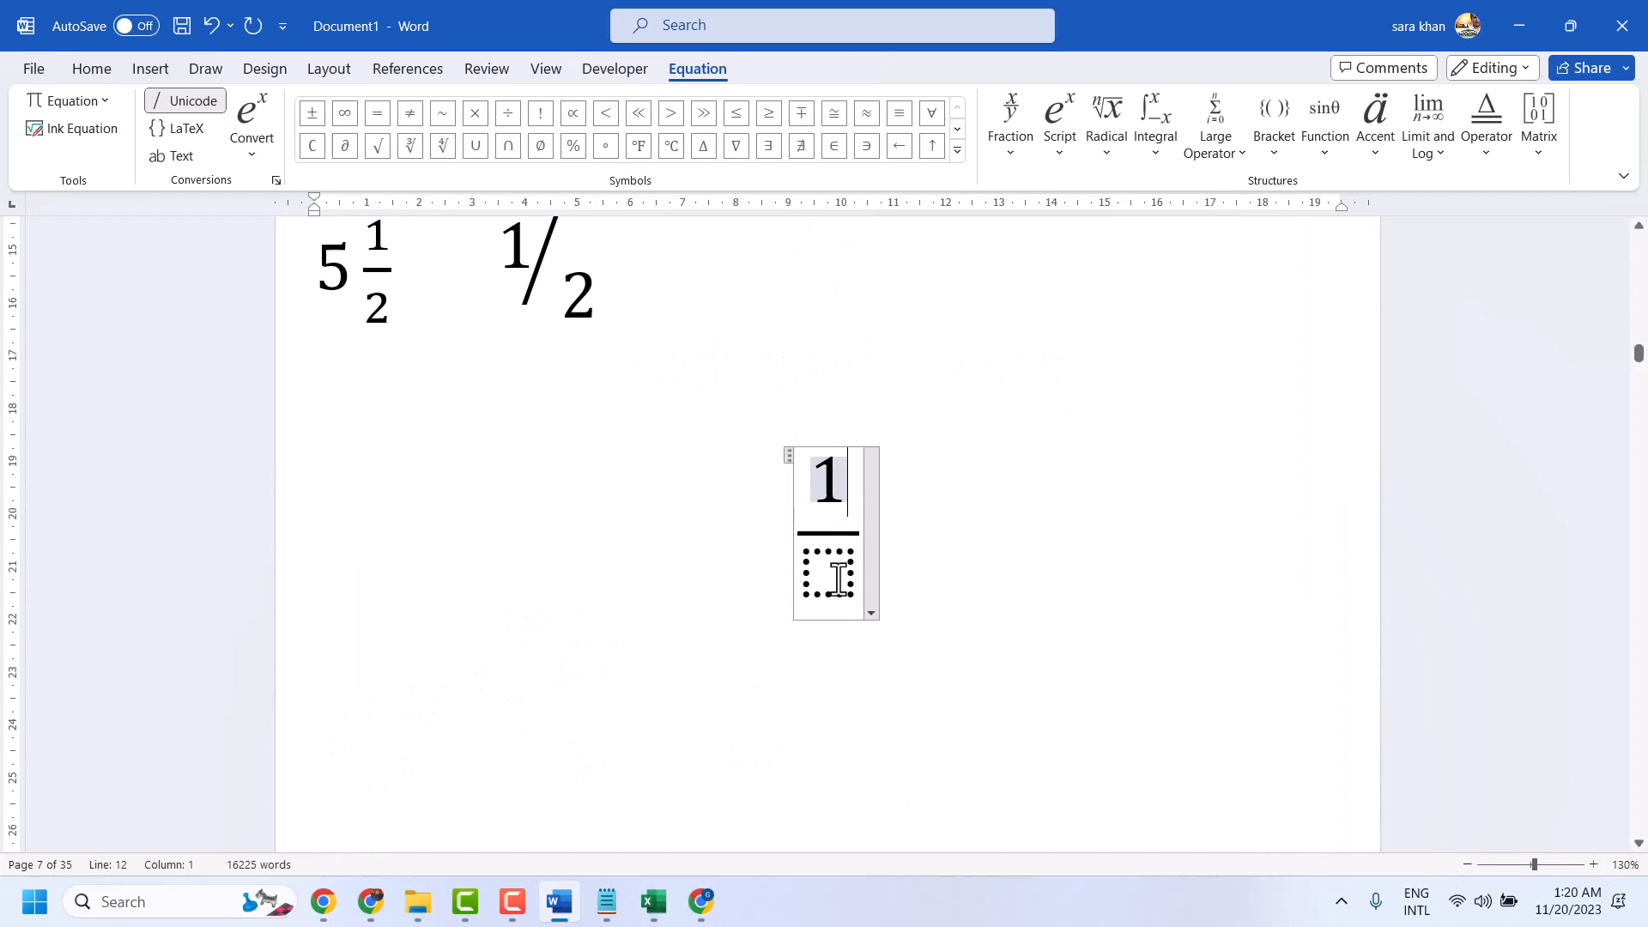
text(2)
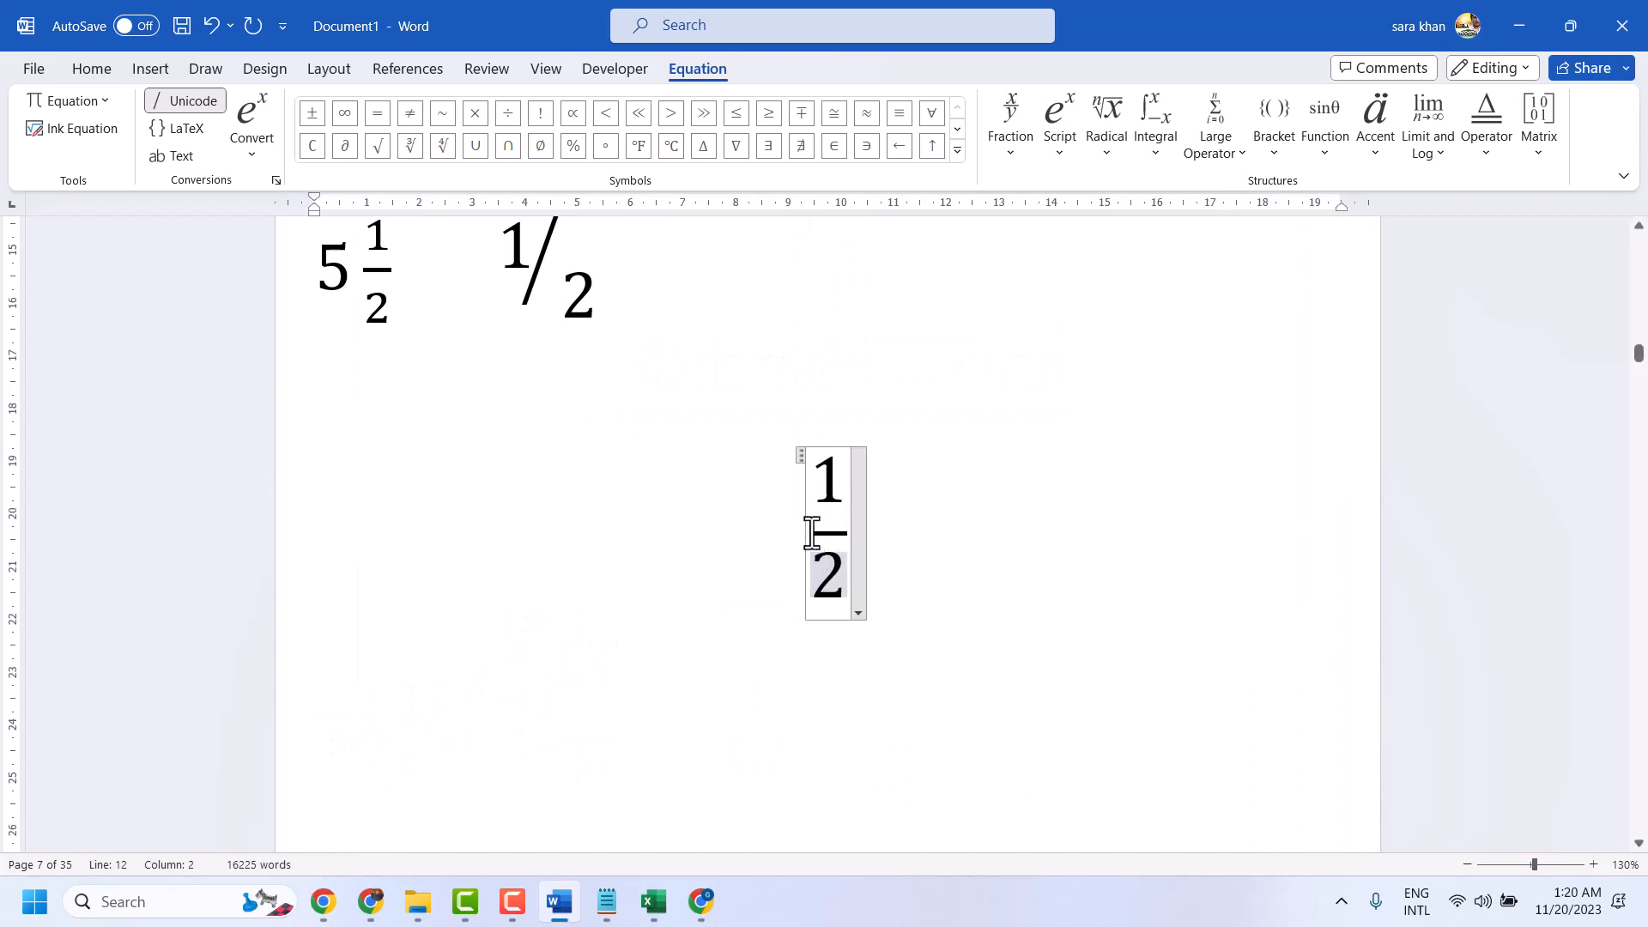
text(5)
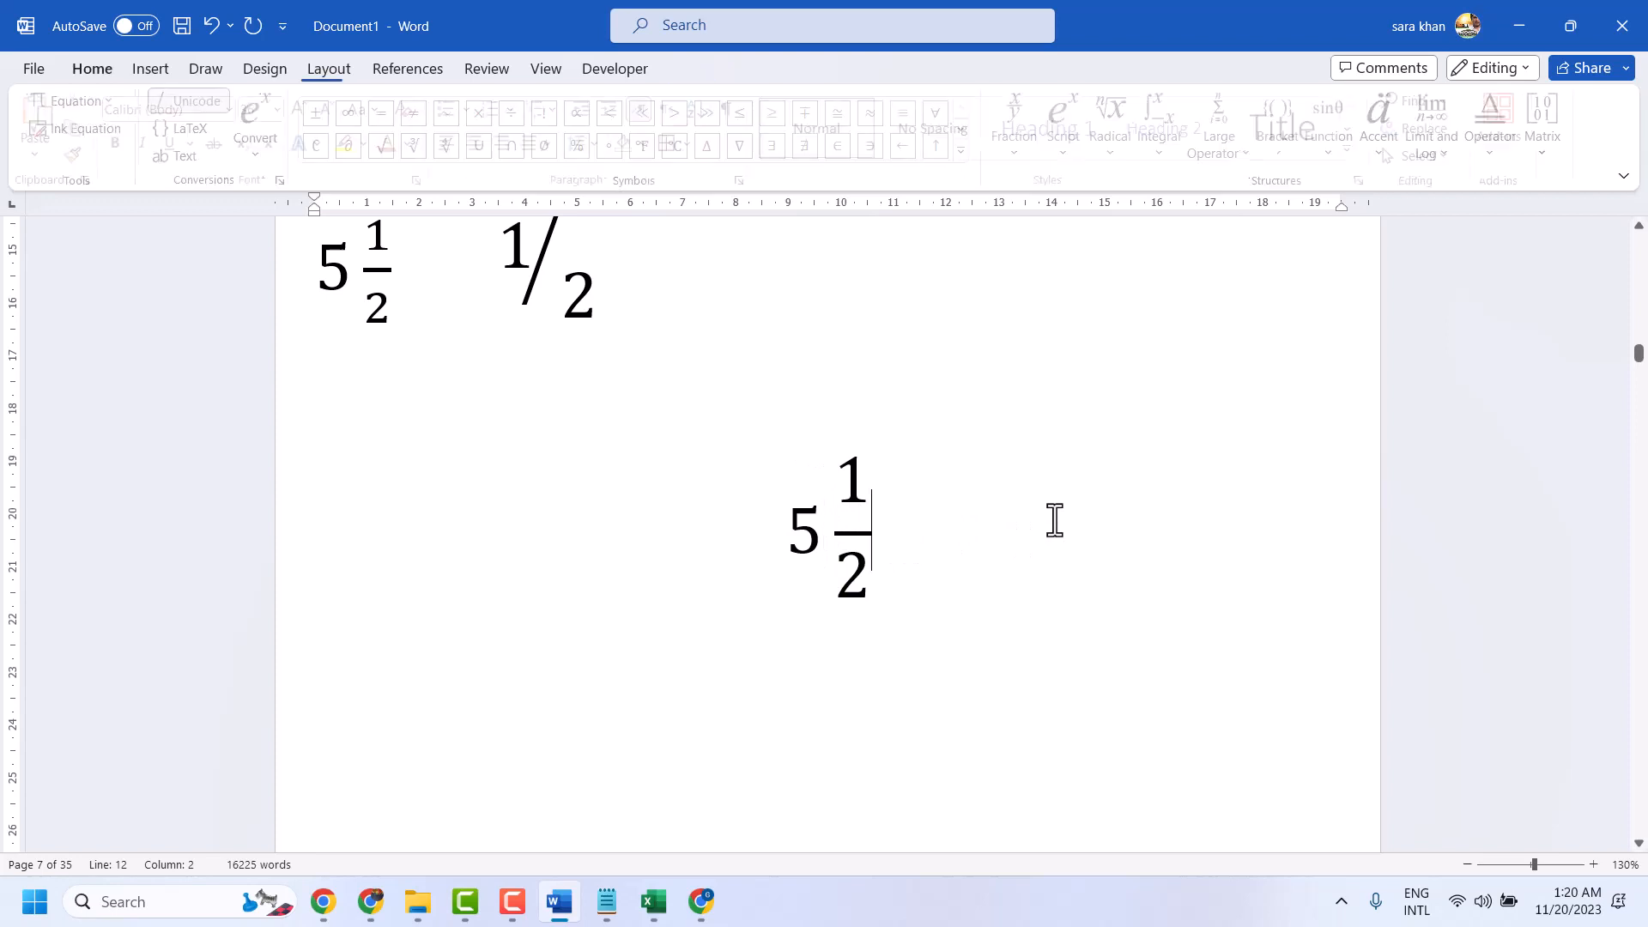
click(92, 68)
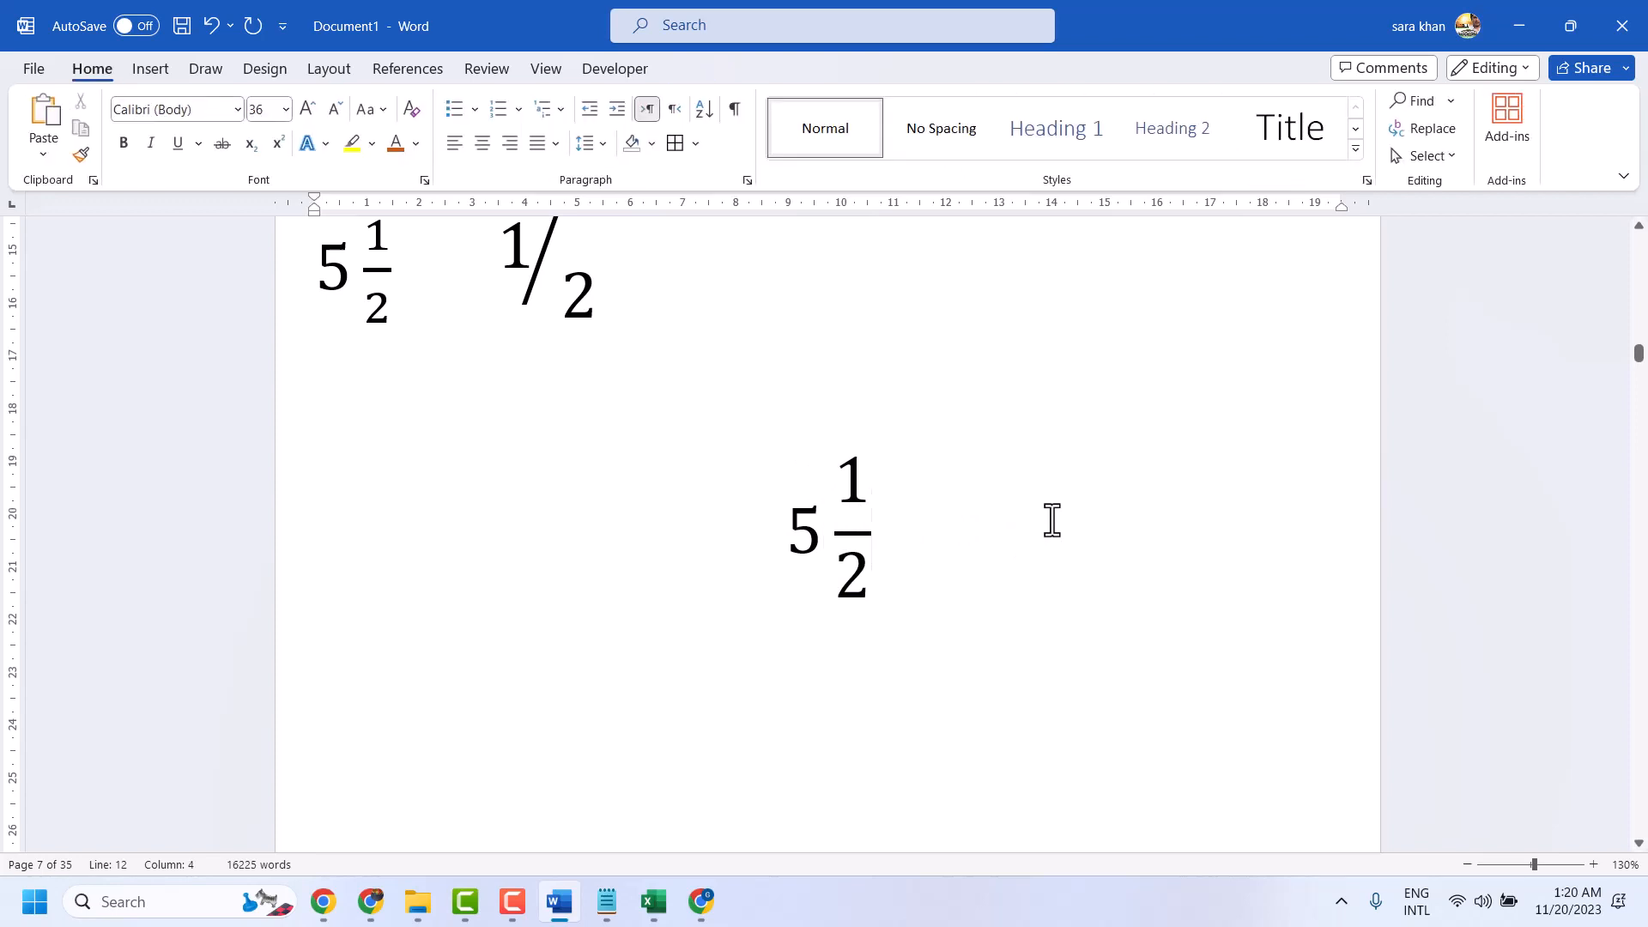